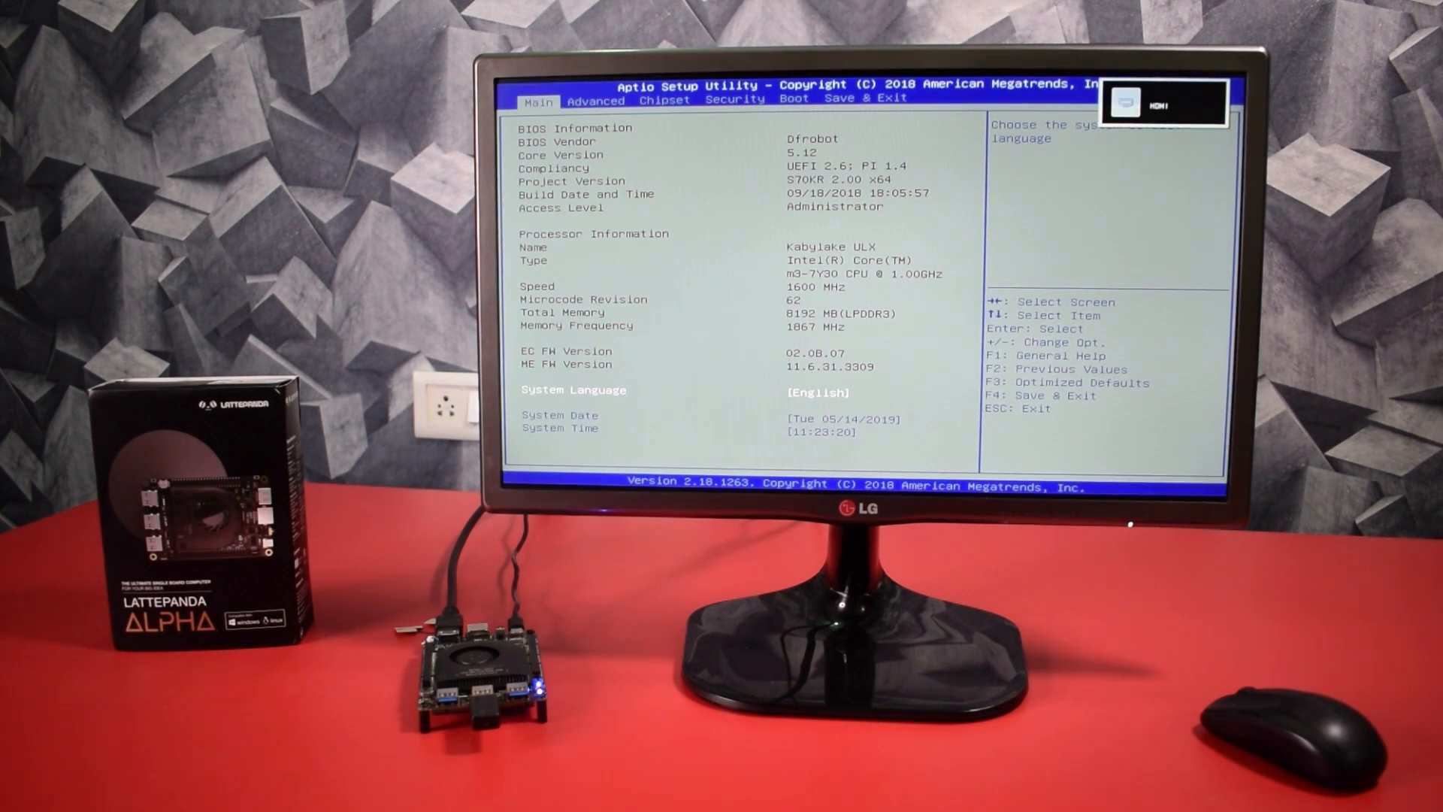
Browse the firmware's Advanced, Boot and Save & Exit settings pages
key(Right)
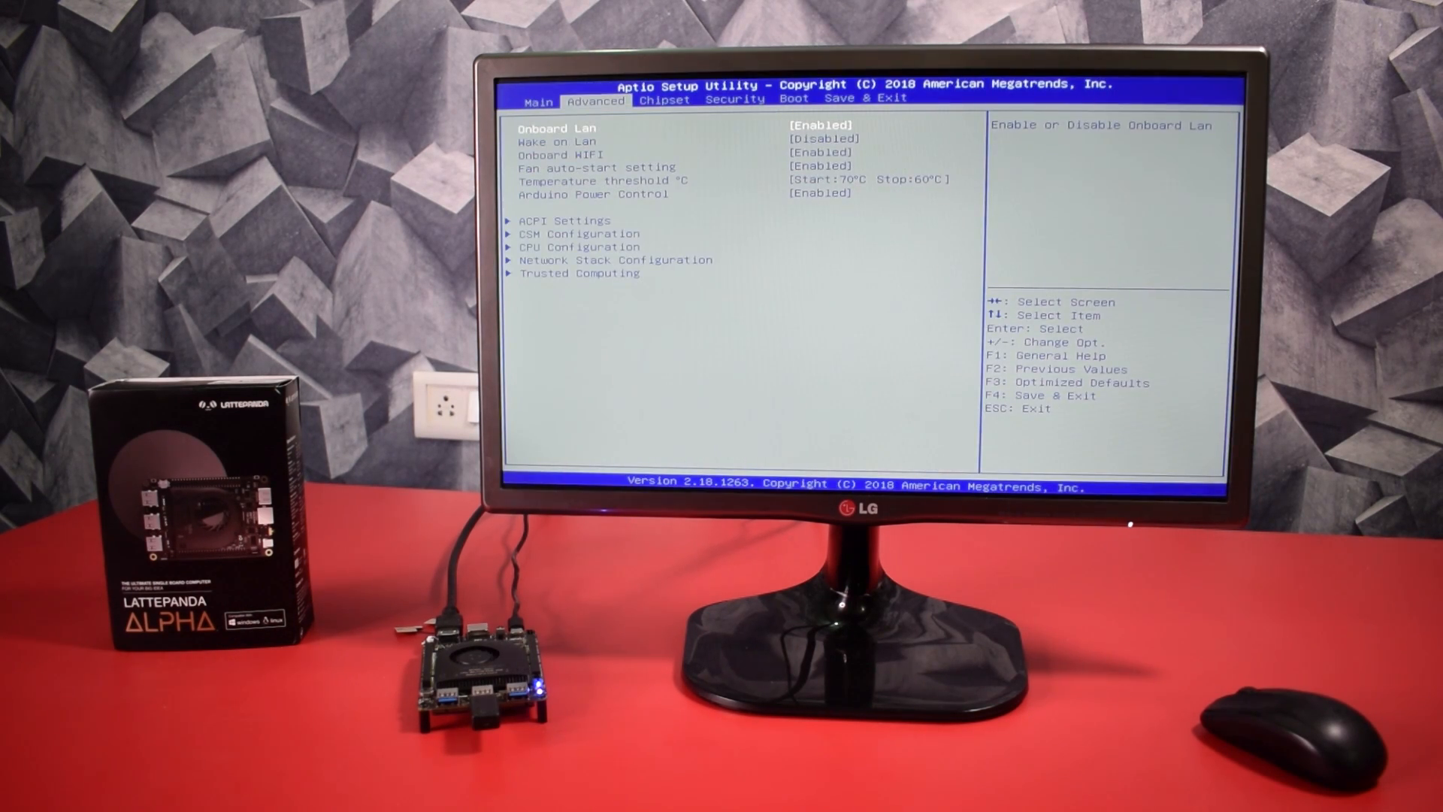
key(right)
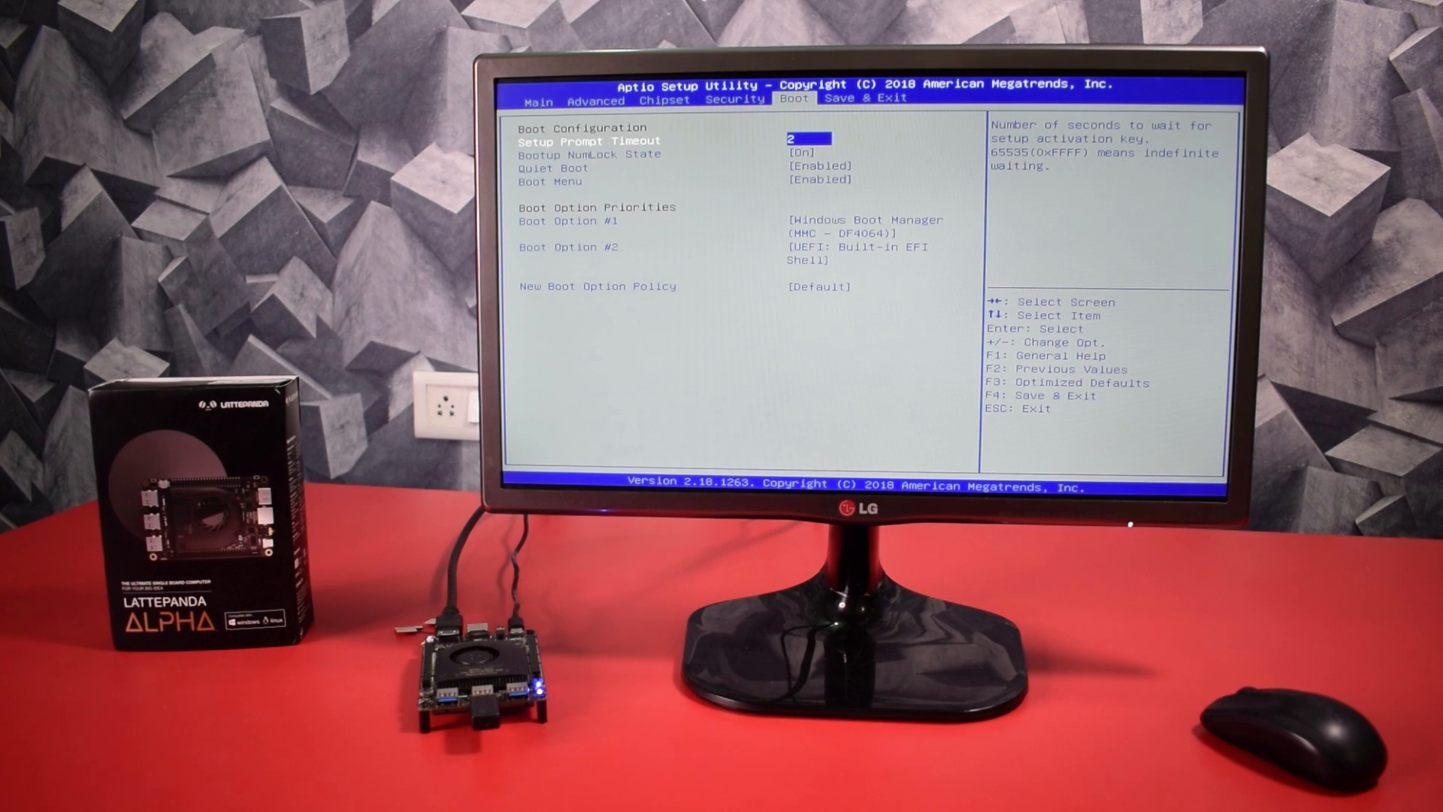
key(right)
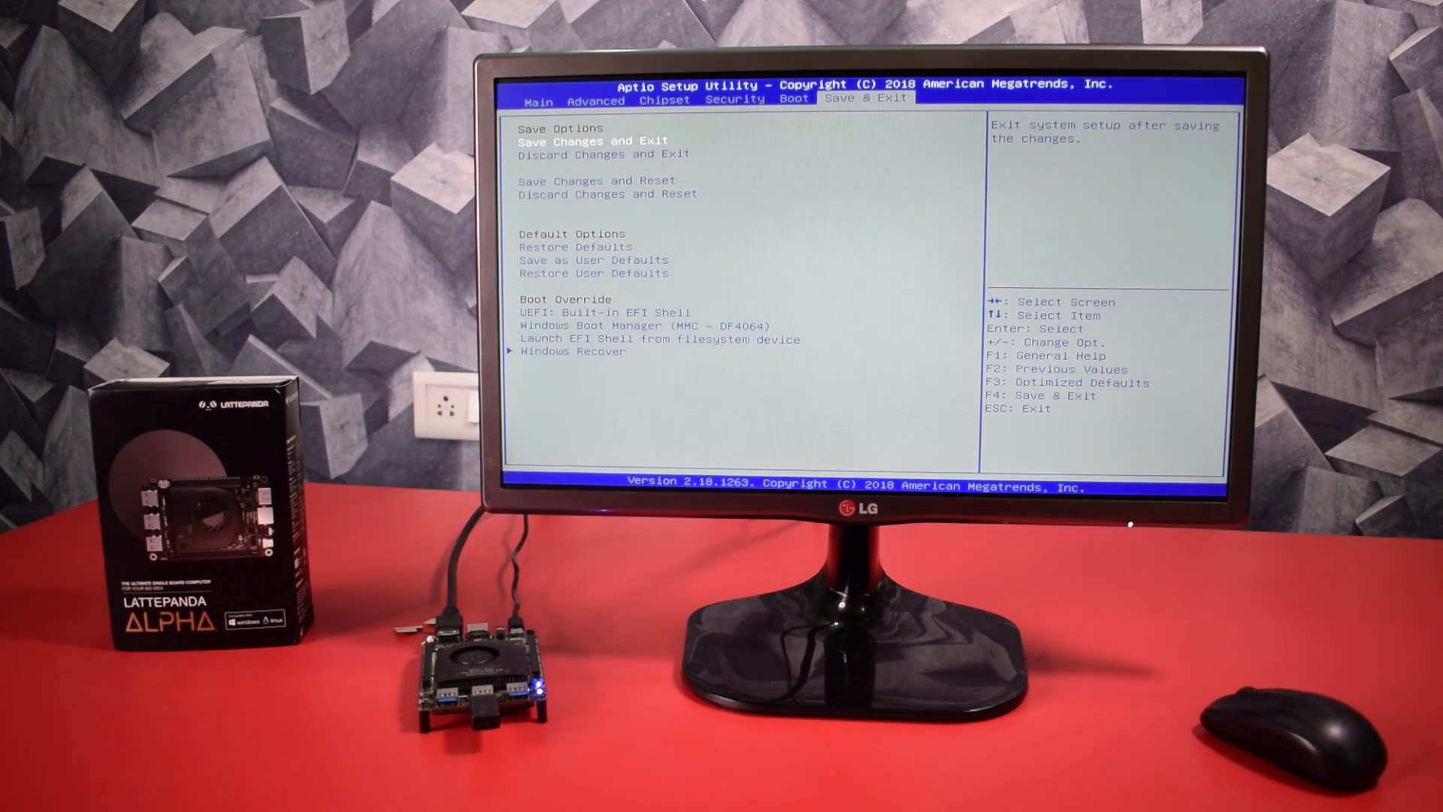
key(Left)
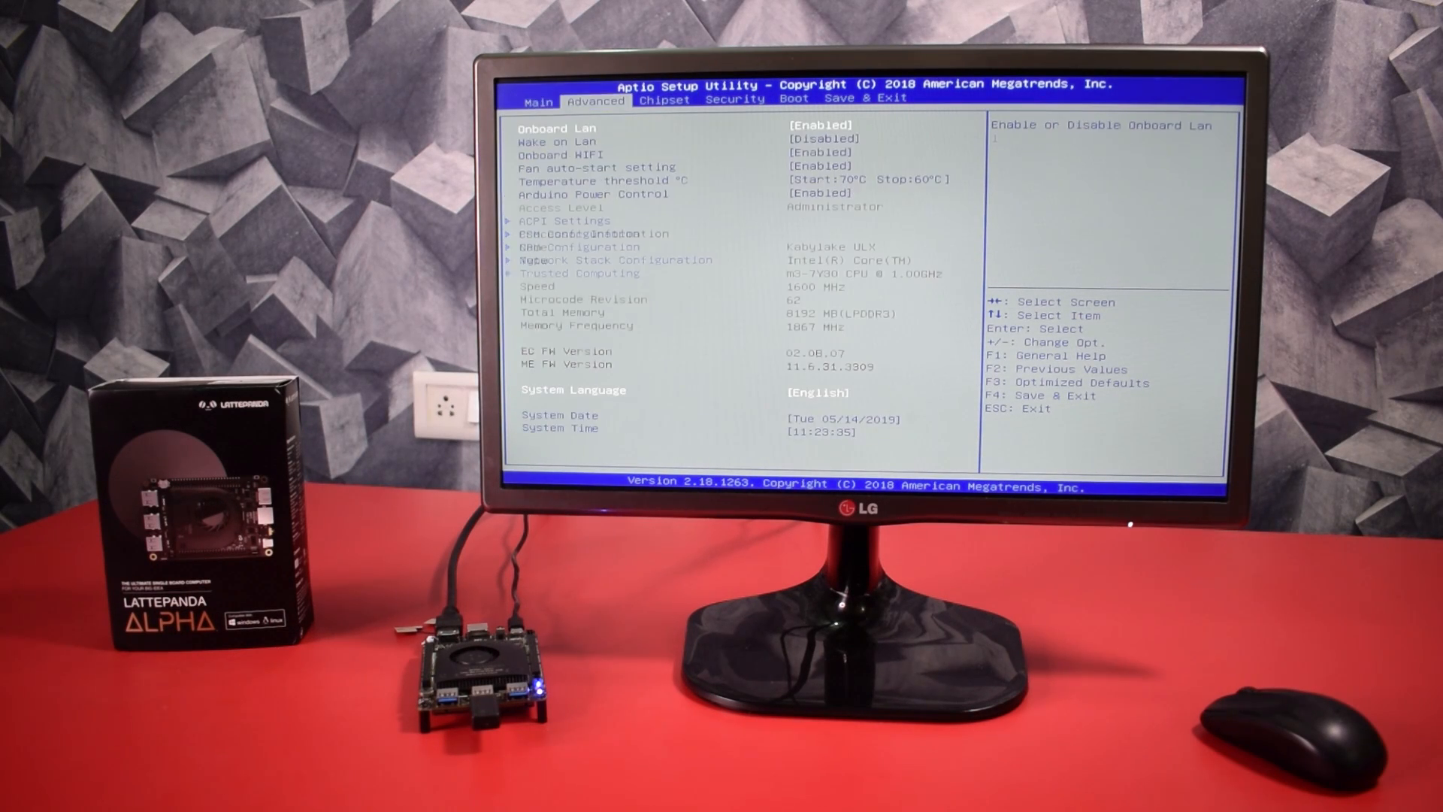
key(right)
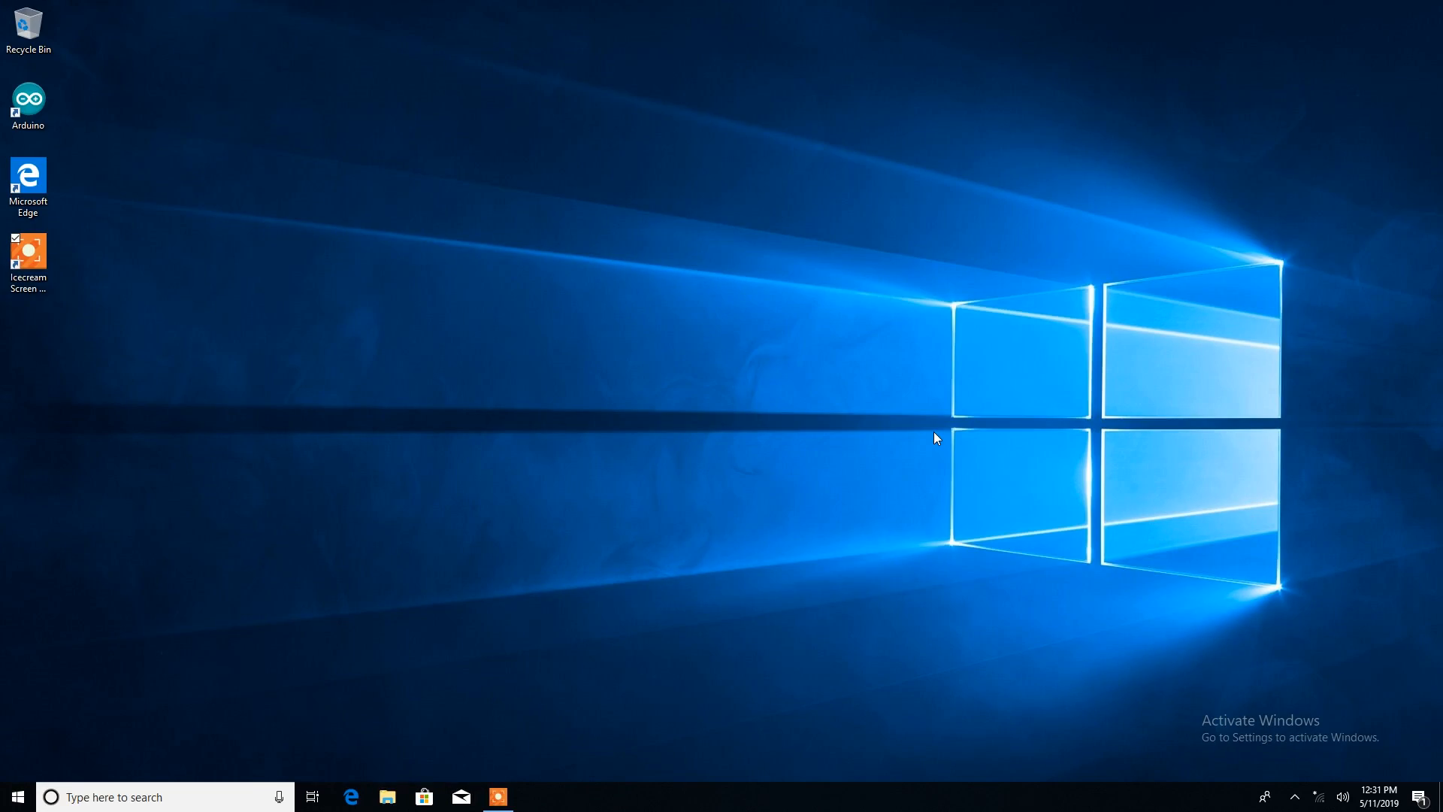
mouse_move(669, 377)
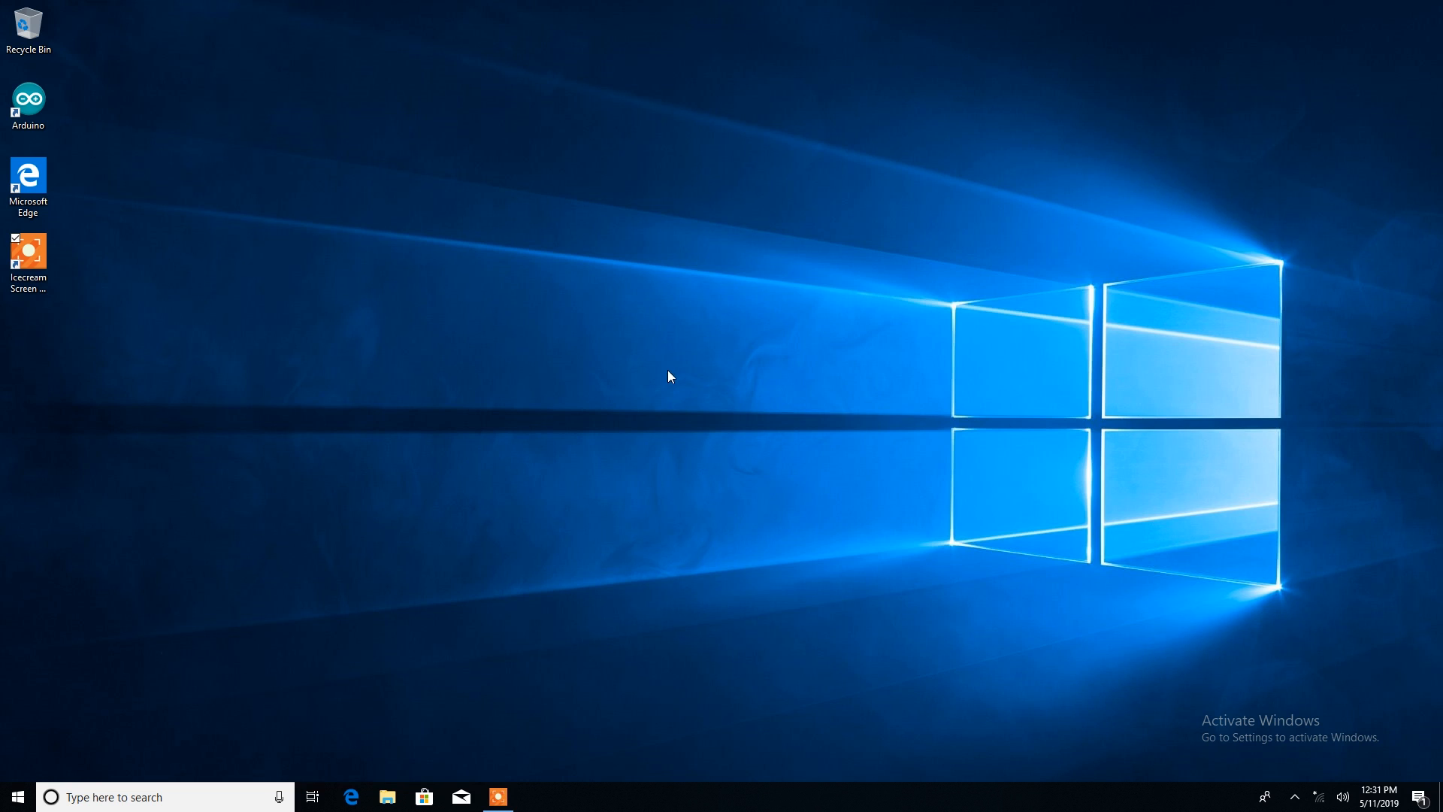
mouse_move(703, 380)
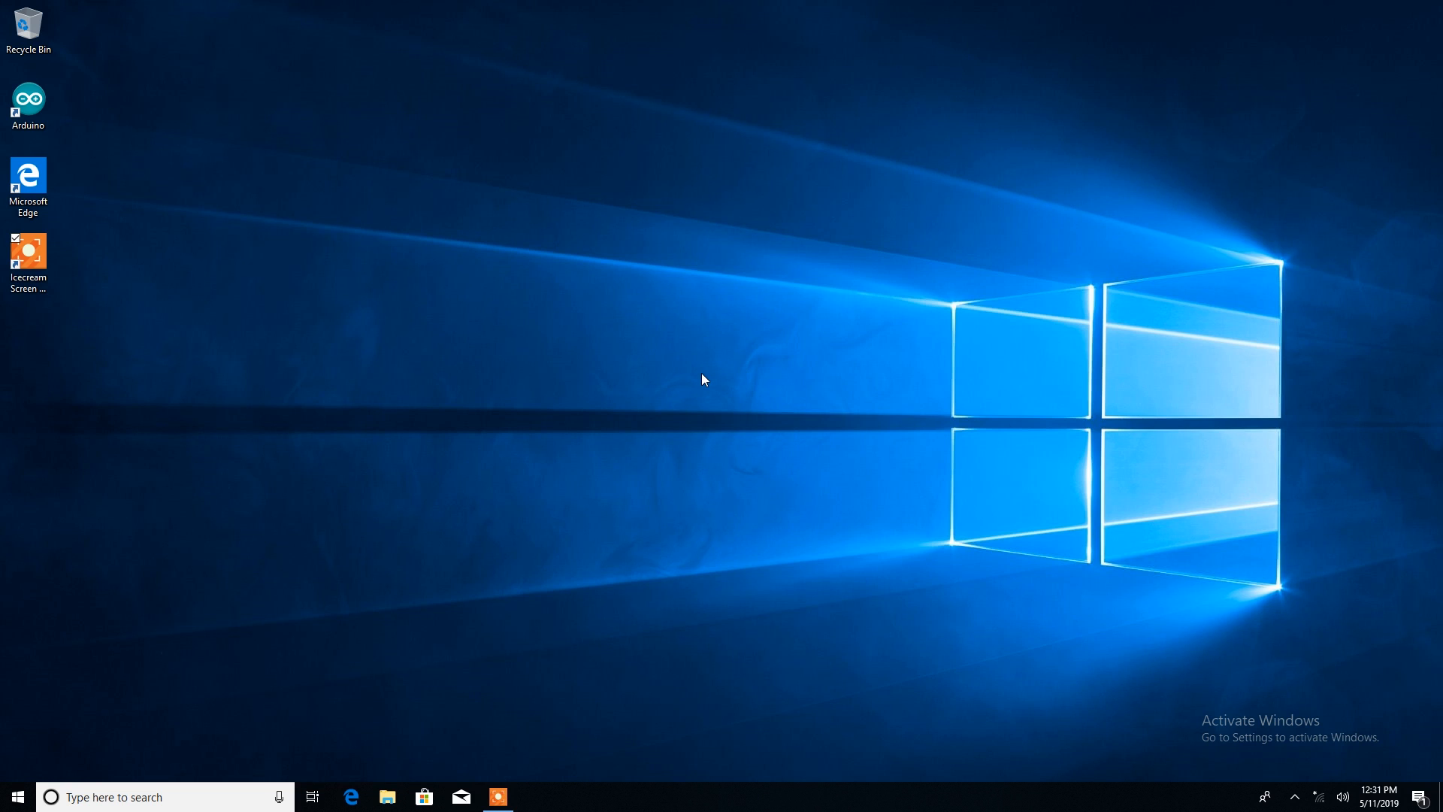
mouse_move(644, 390)
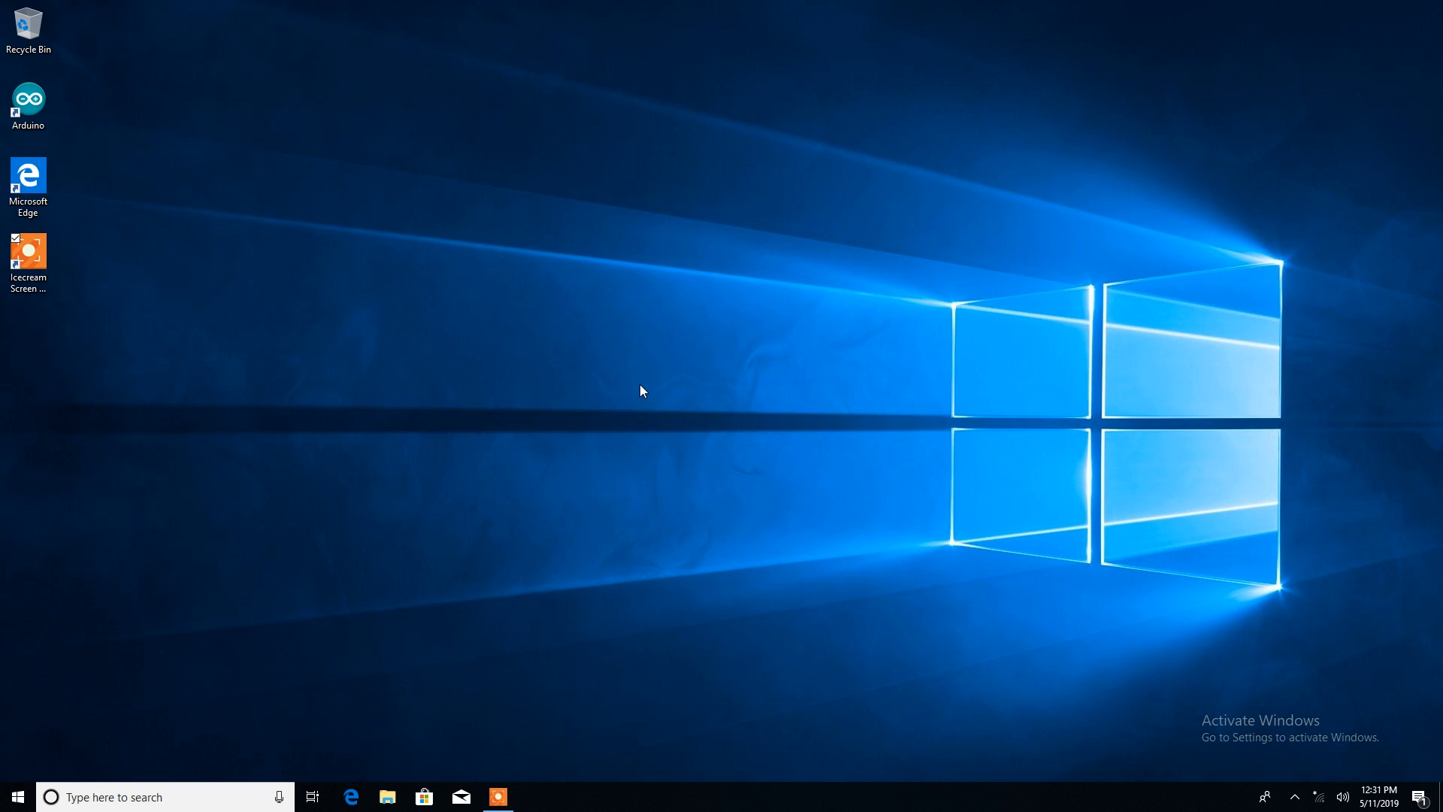
mouse_move(226, 651)
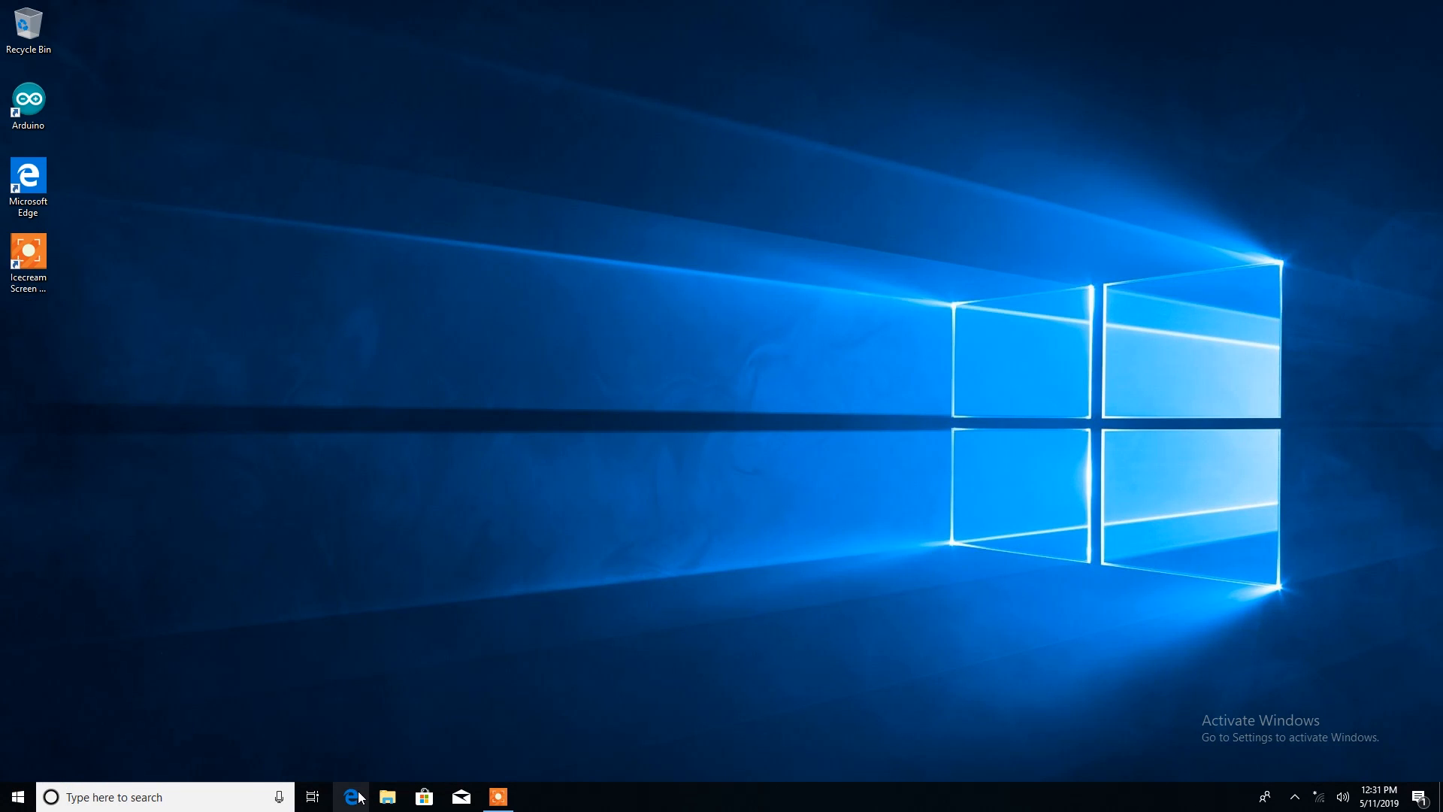
Open Edge and Microsoft Store, confirming both show no internet connection, then close them
click(352, 796)
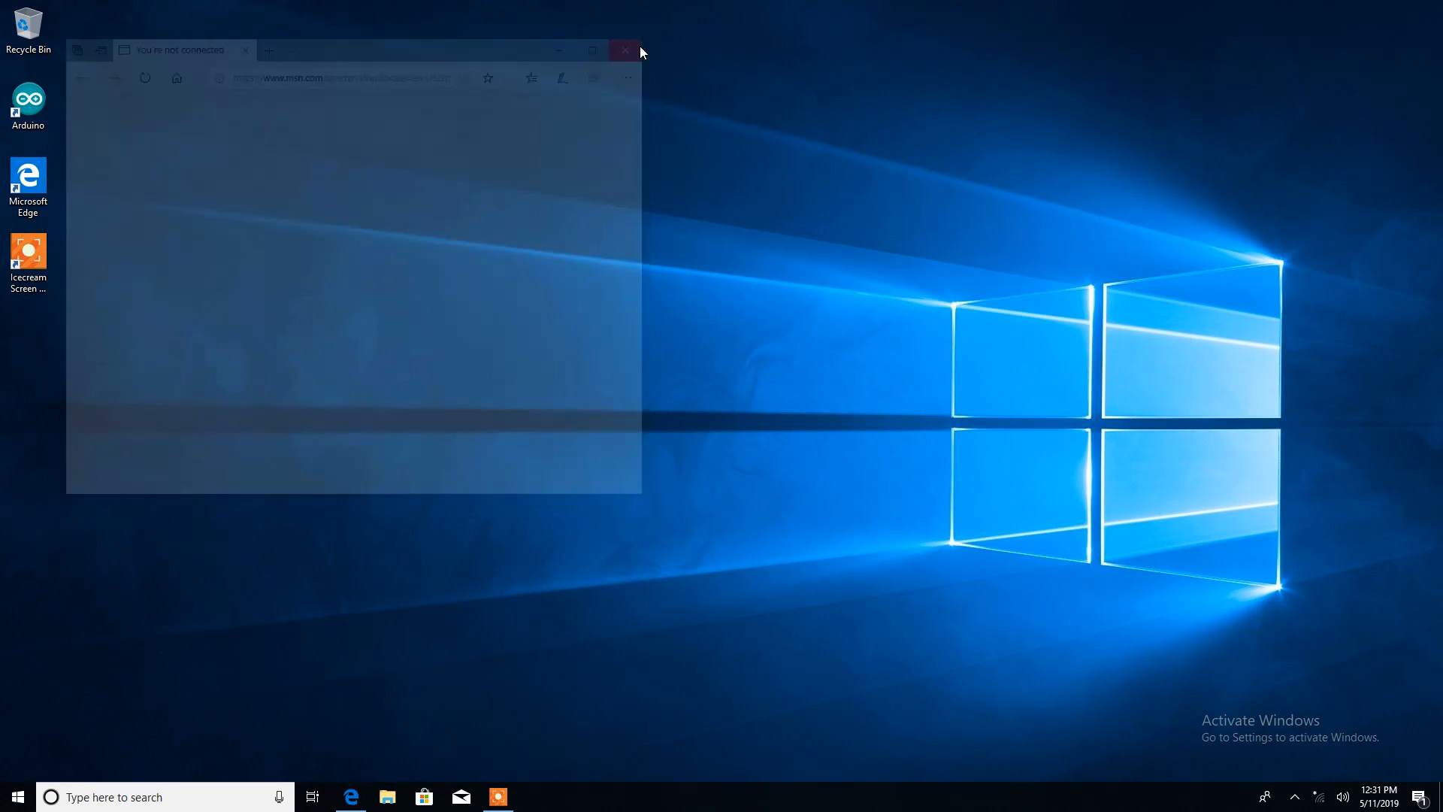
click(624, 49)
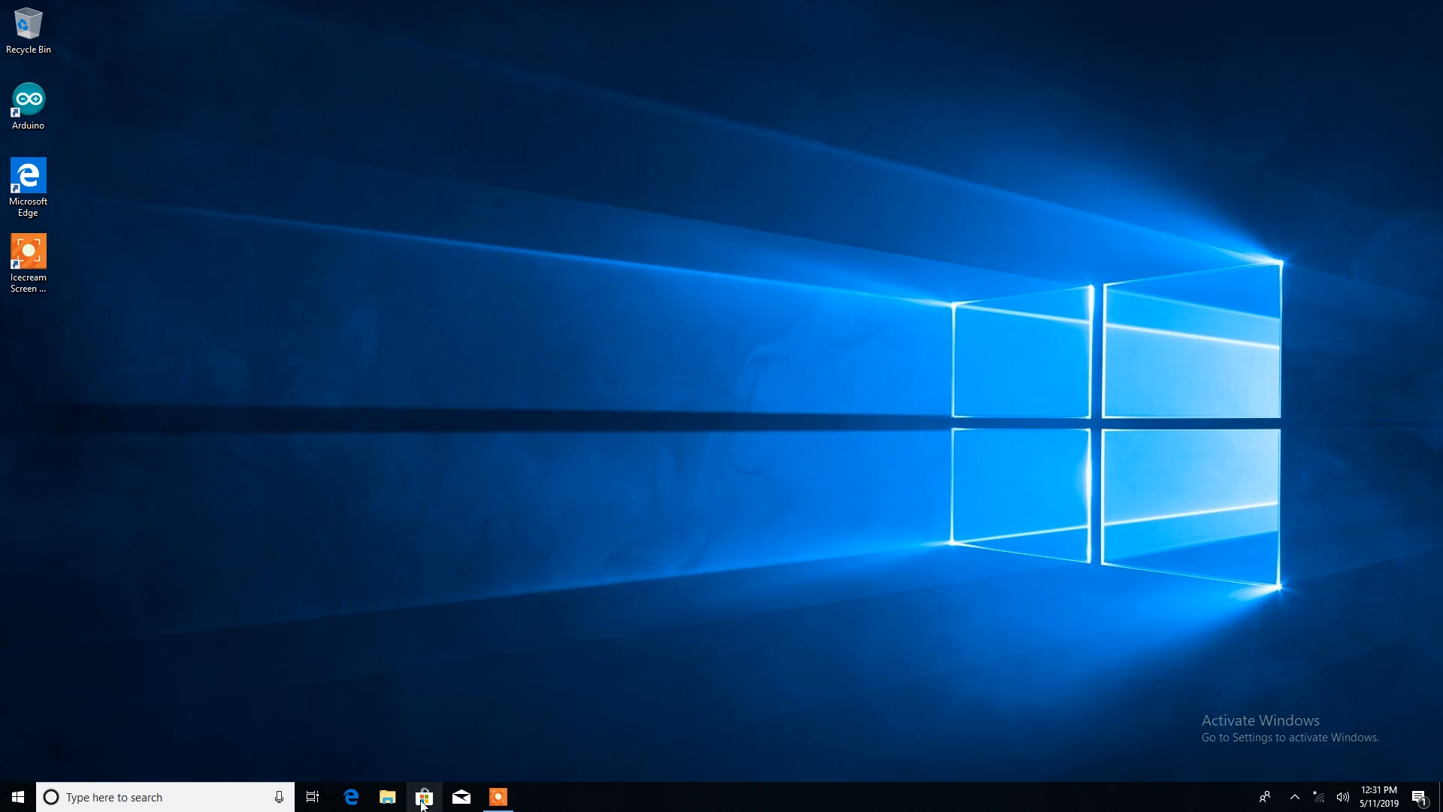
click(422, 797)
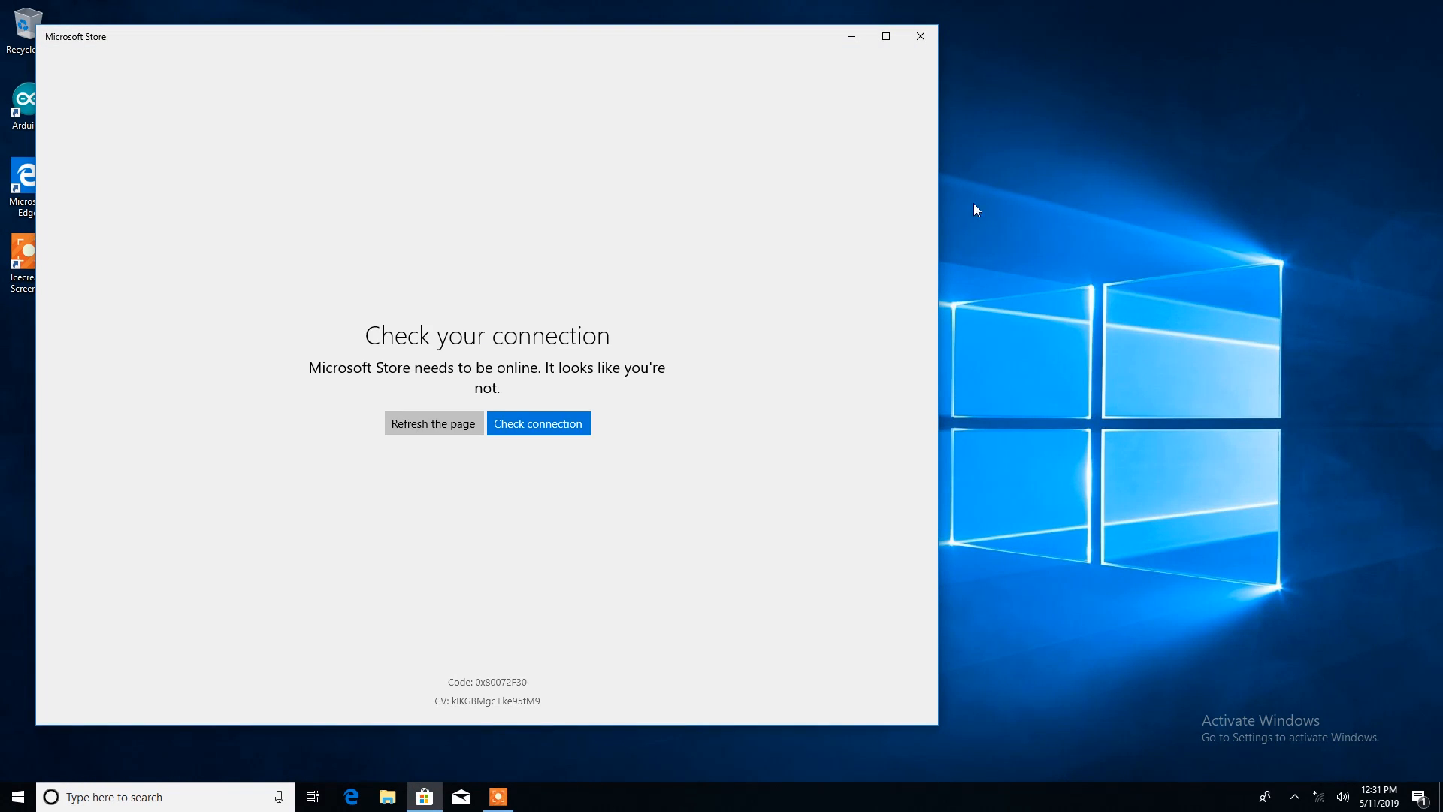
click(918, 36)
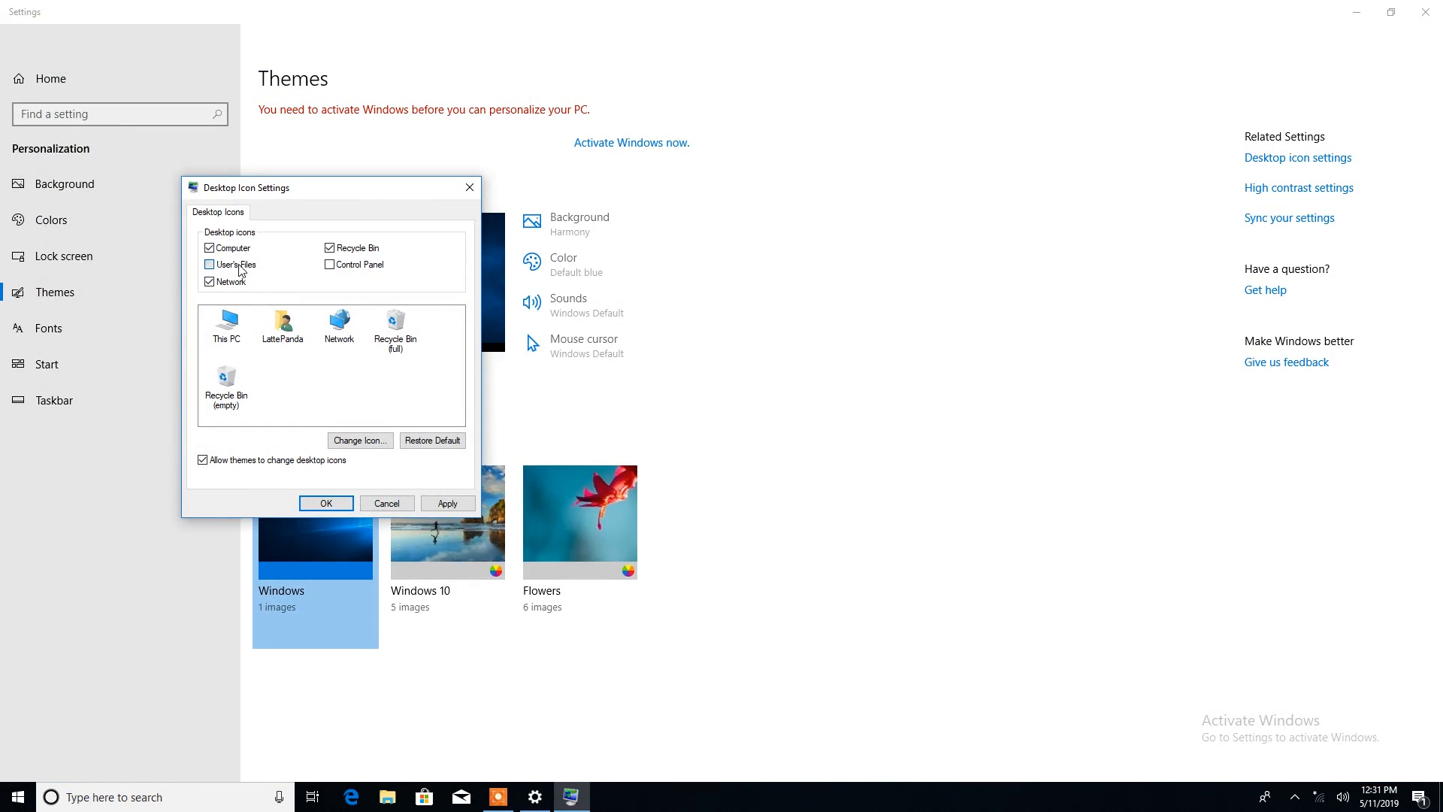
Open and dismiss the desktop context menu, then go to the taskbar tray
right_click(481, 230)
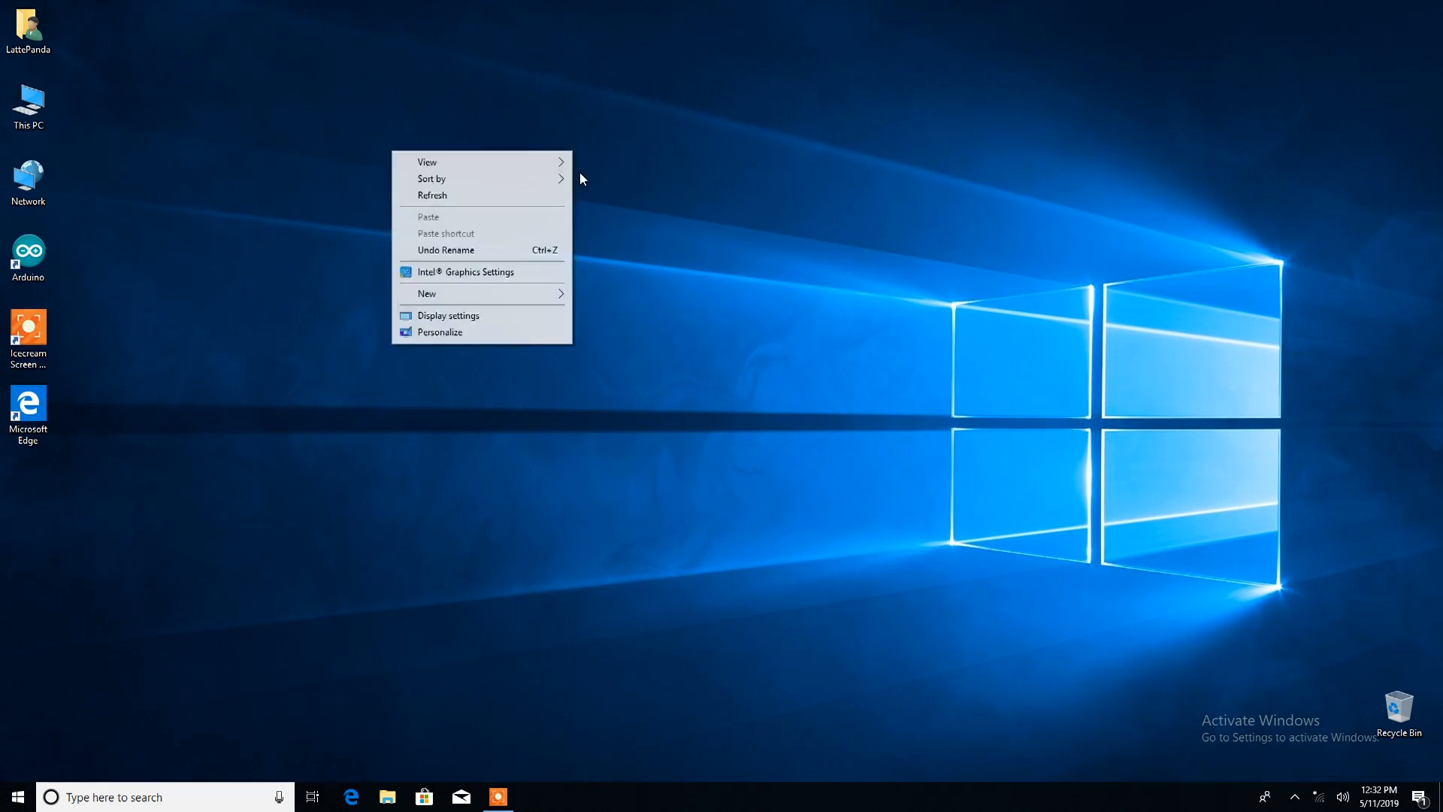
click(681, 262)
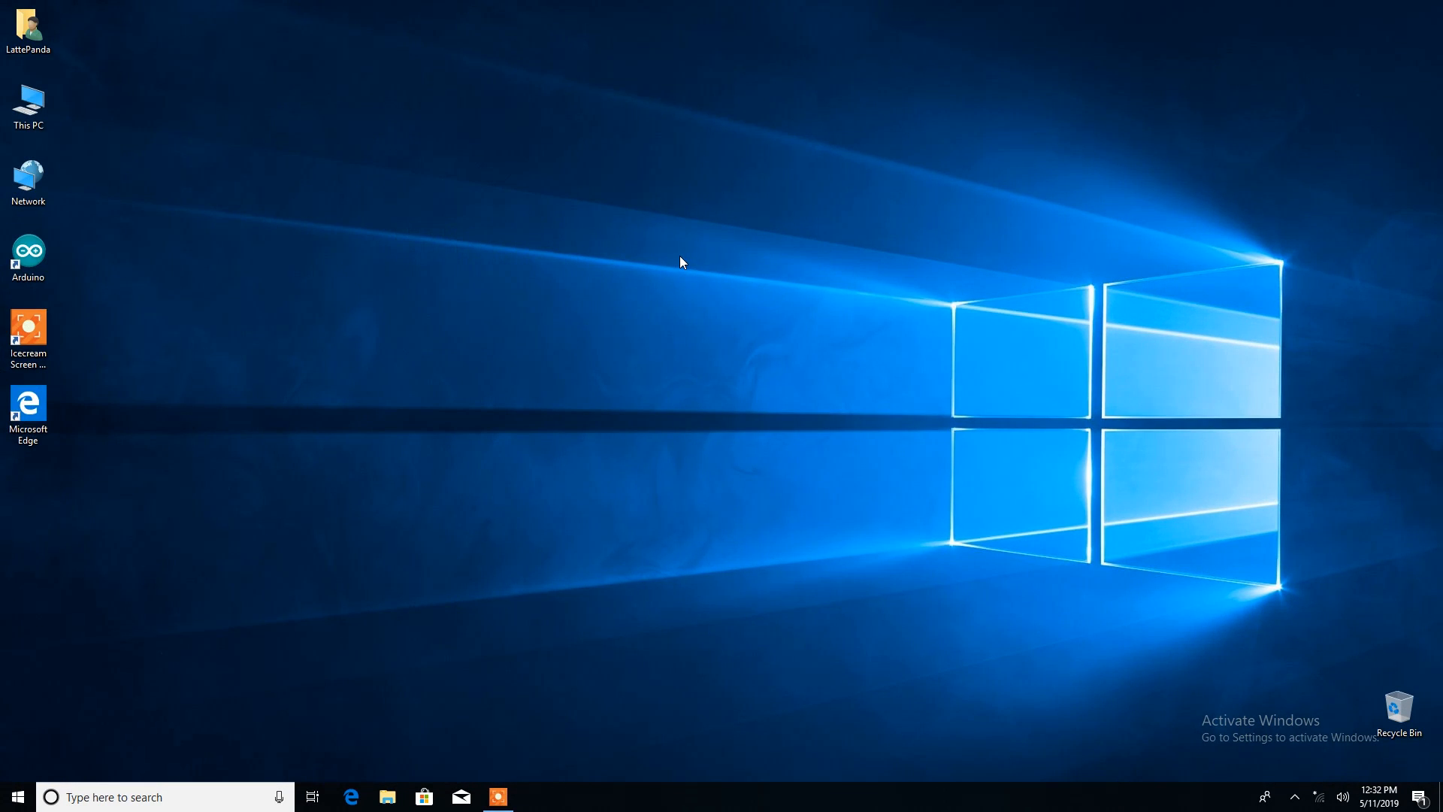
mouse_move(628, 295)
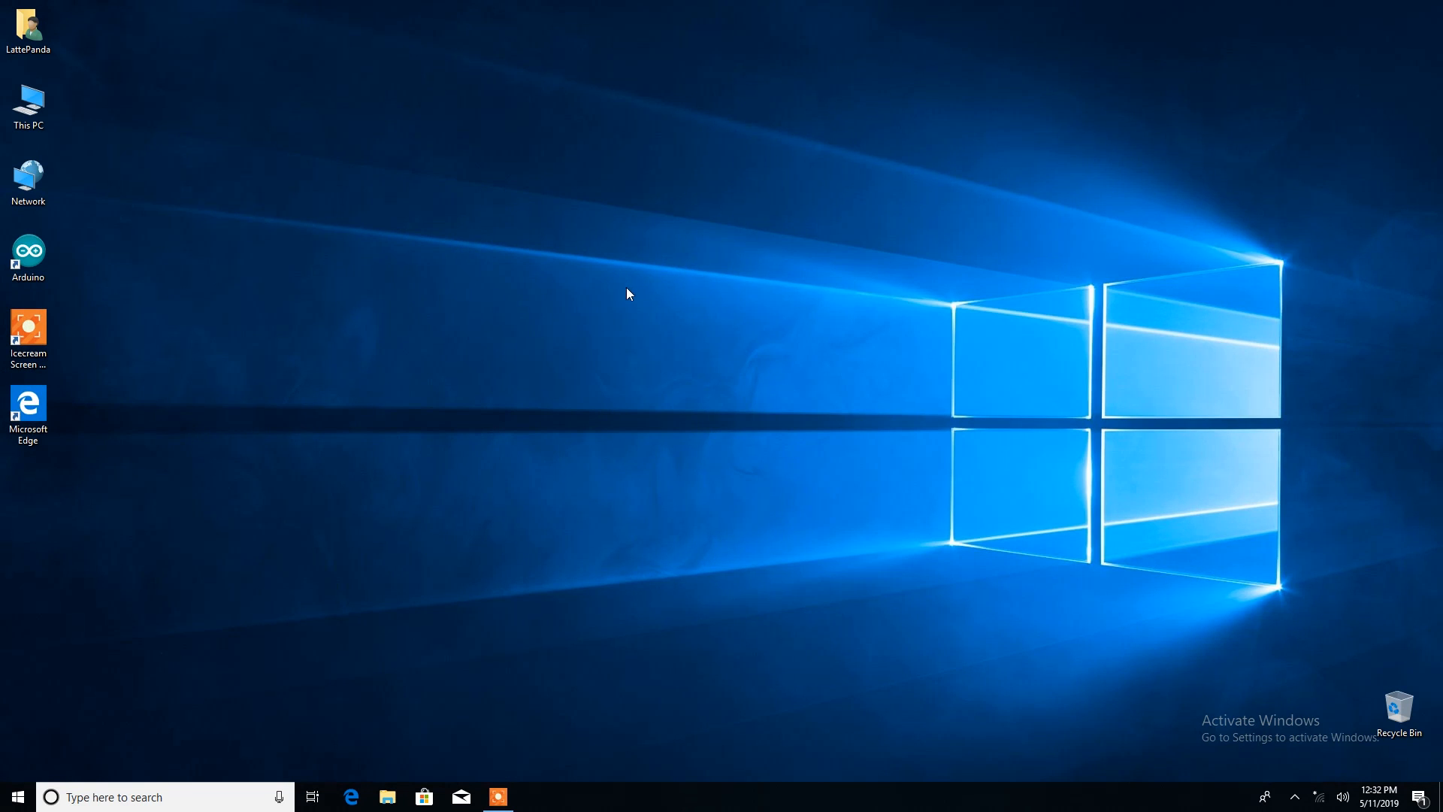
click(1317, 797)
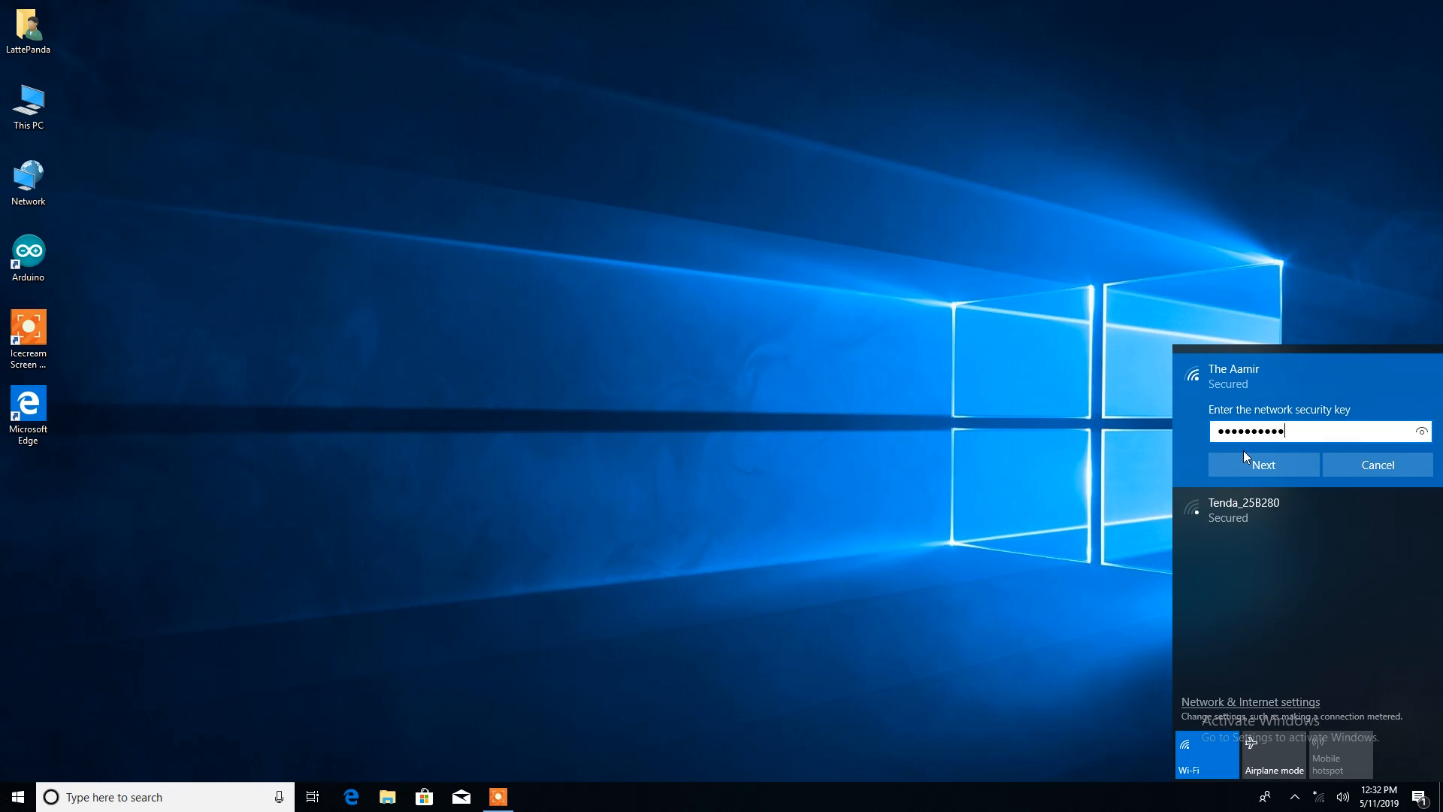
View the connected secured Wi-Fi network in the tray flyout, then close it
click(1262, 464)
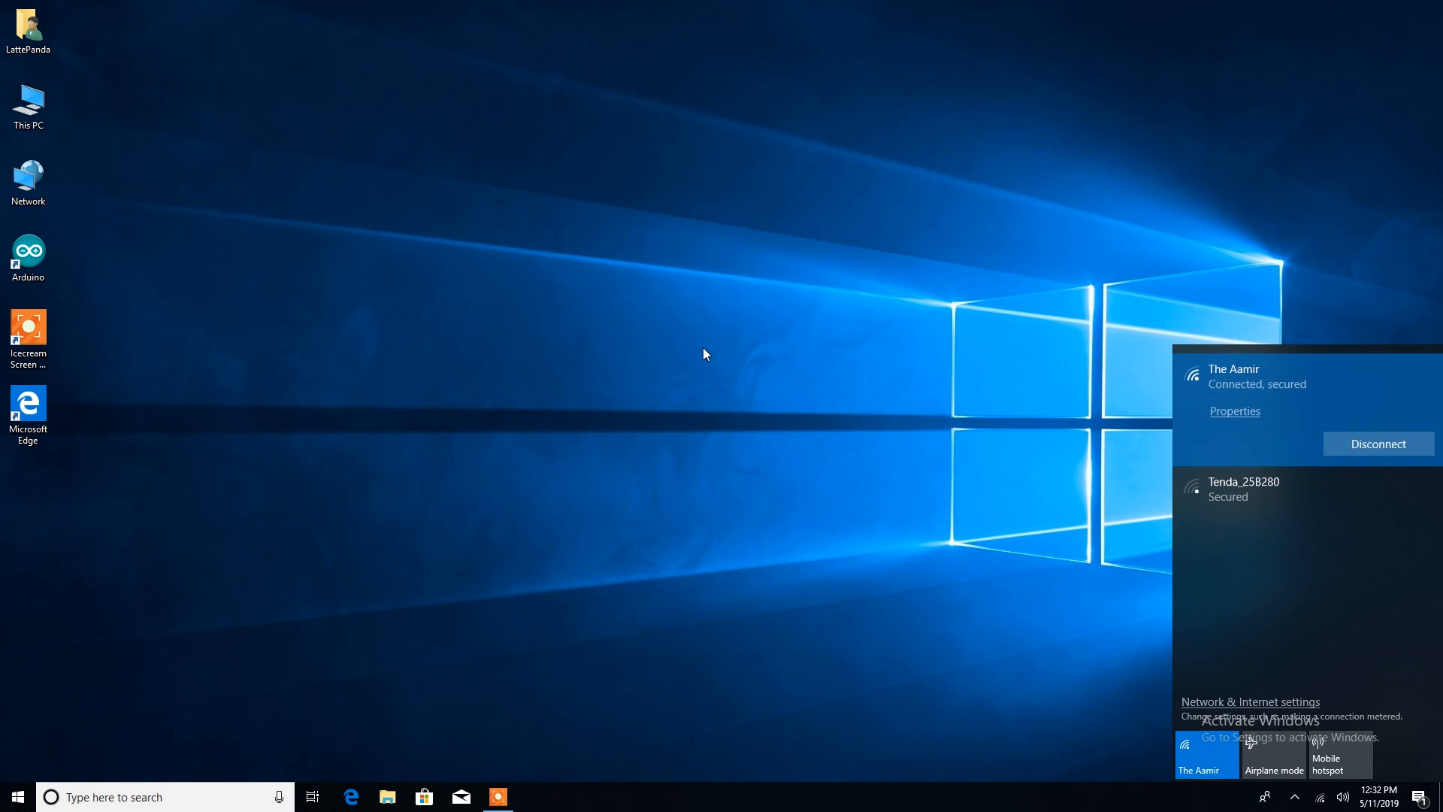
click(700, 353)
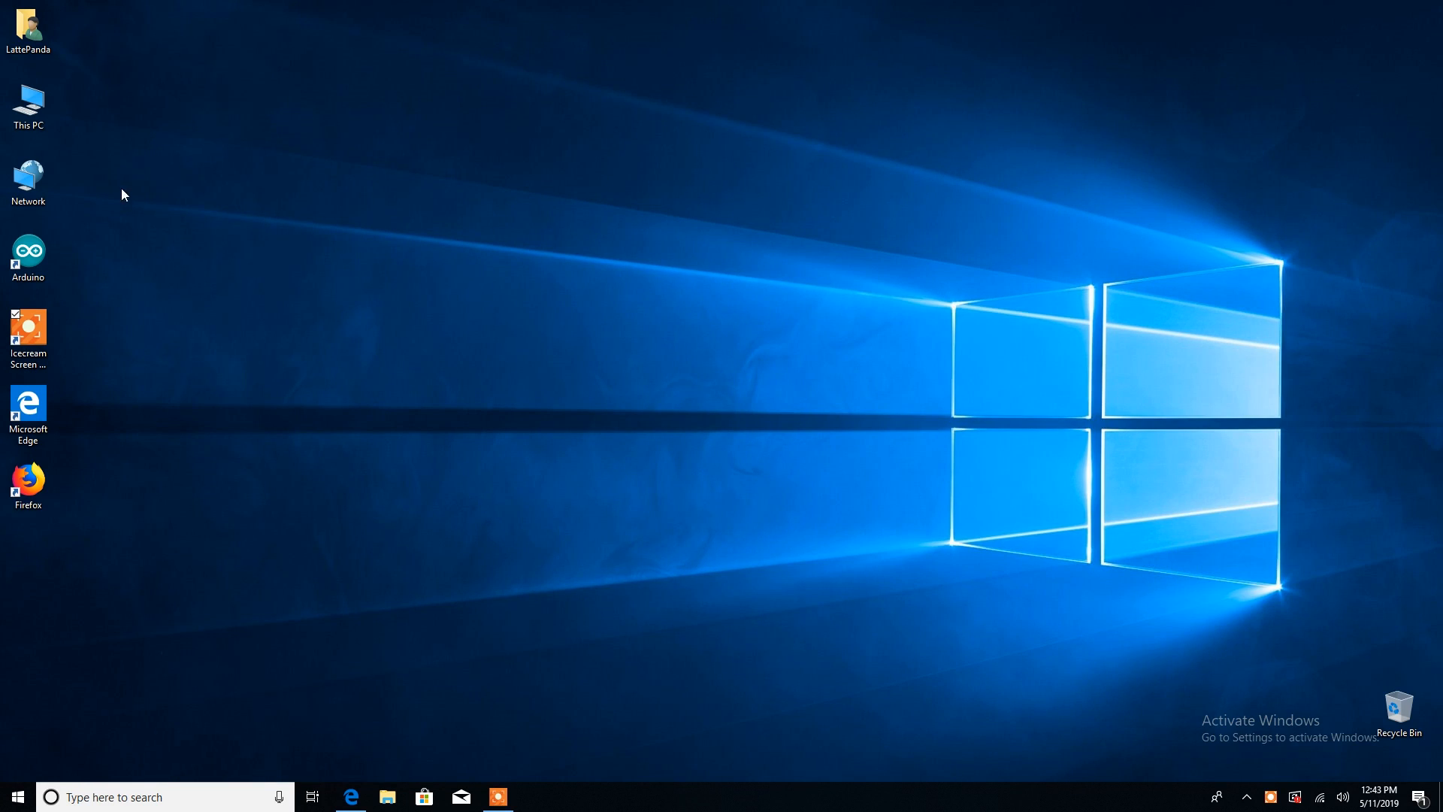
Open This PC's Properties to show the LattePanda Alpha, Core m3 and 8 GB RAM
right_click(28, 101)
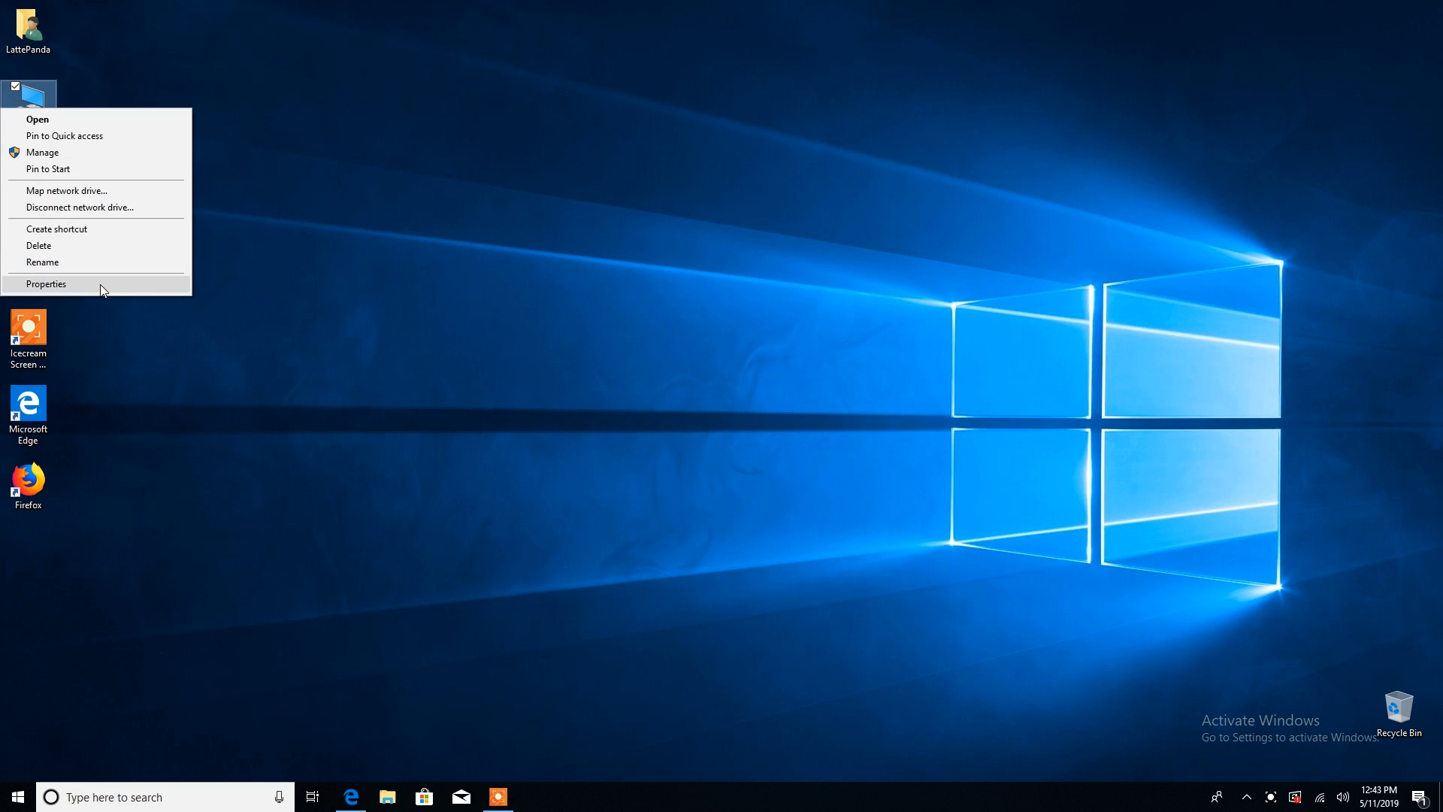
click(46, 283)
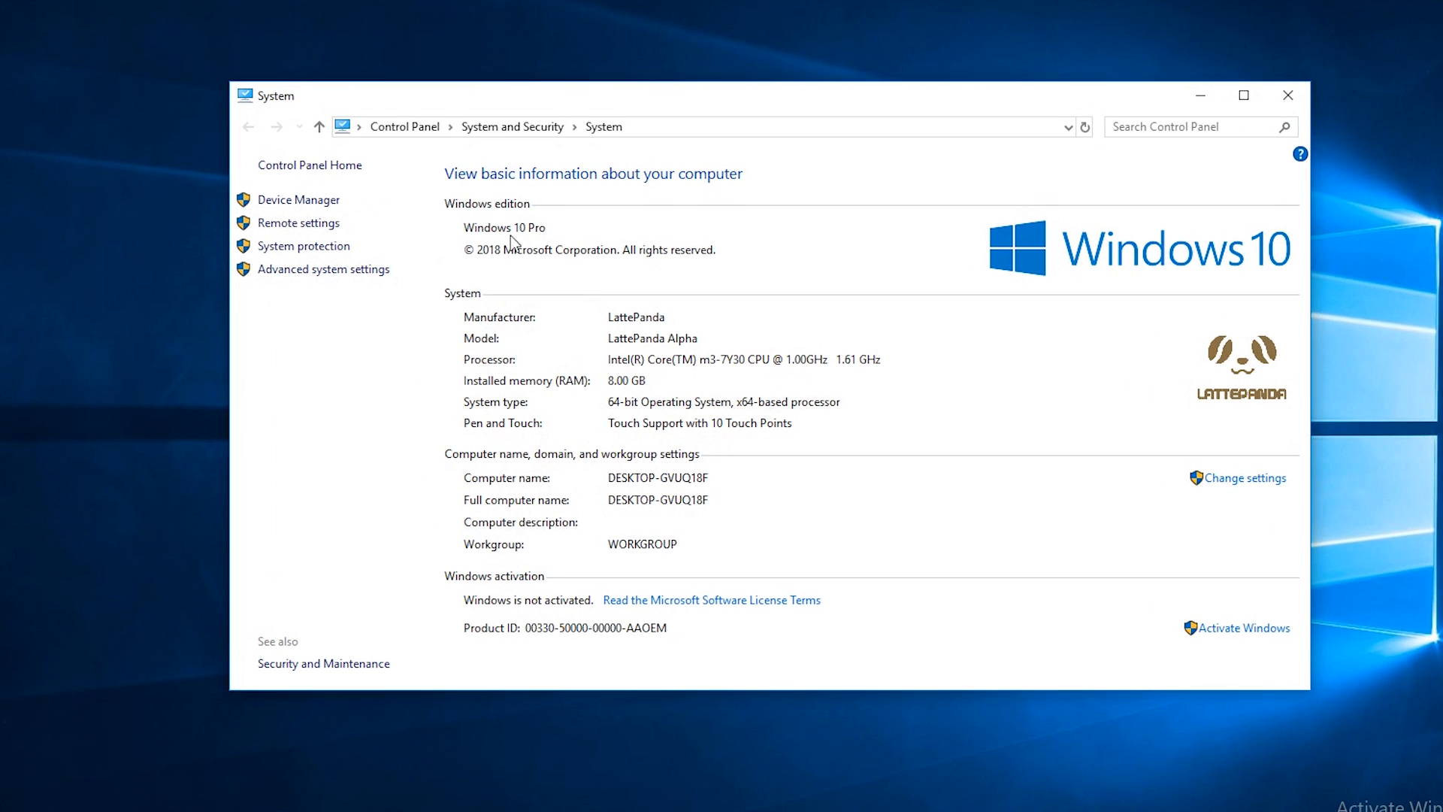
mouse_move(558, 246)
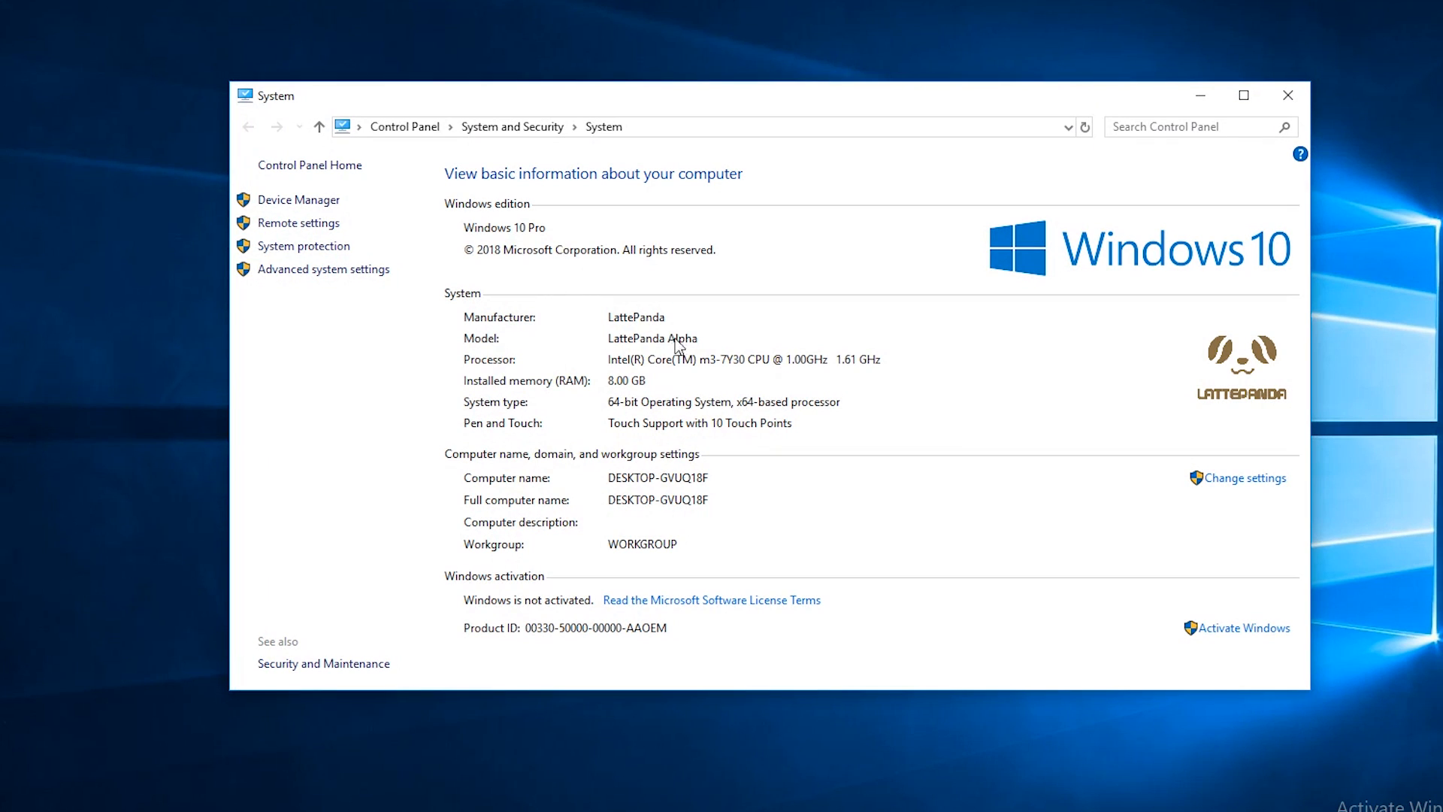
mouse_move(701, 328)
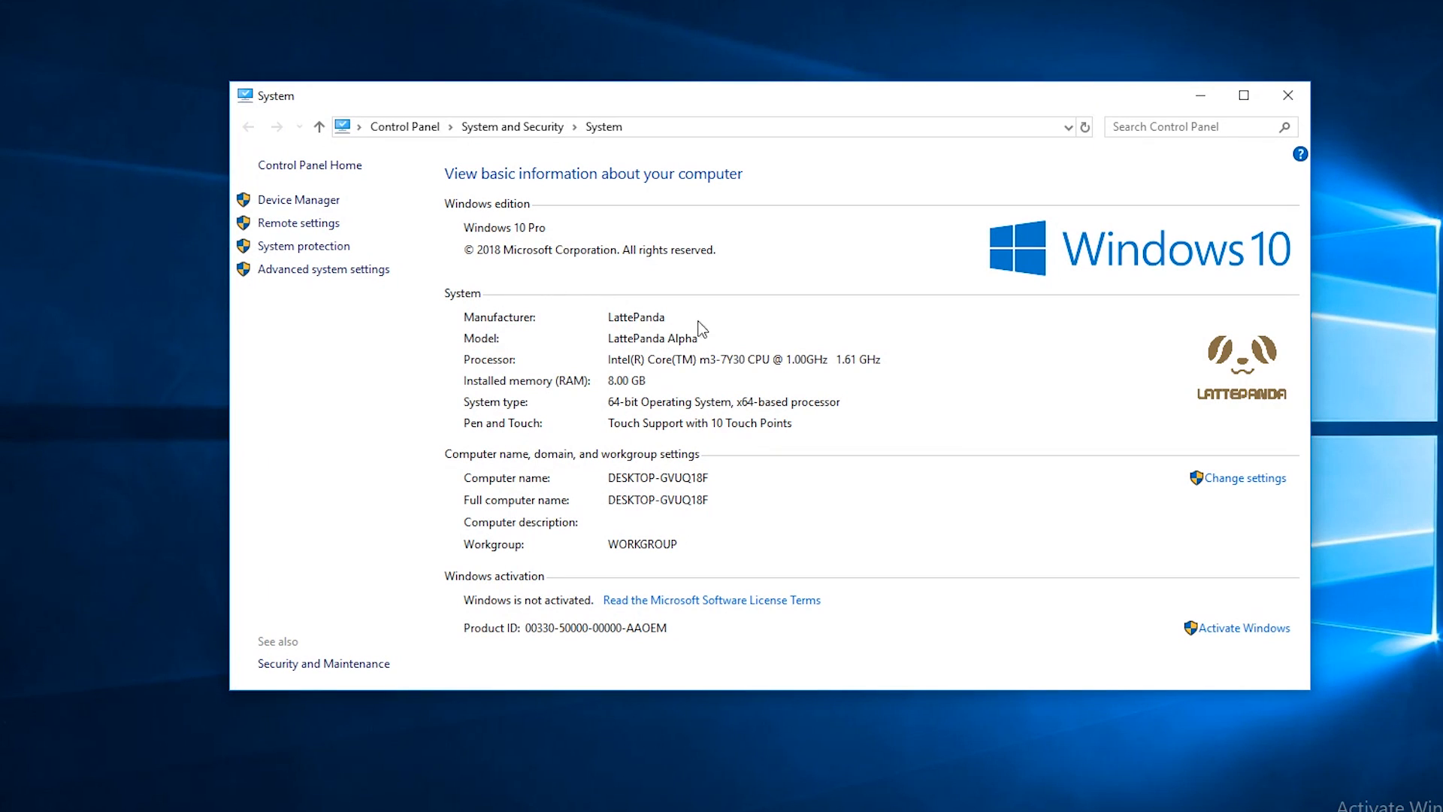
mouse_move(636, 398)
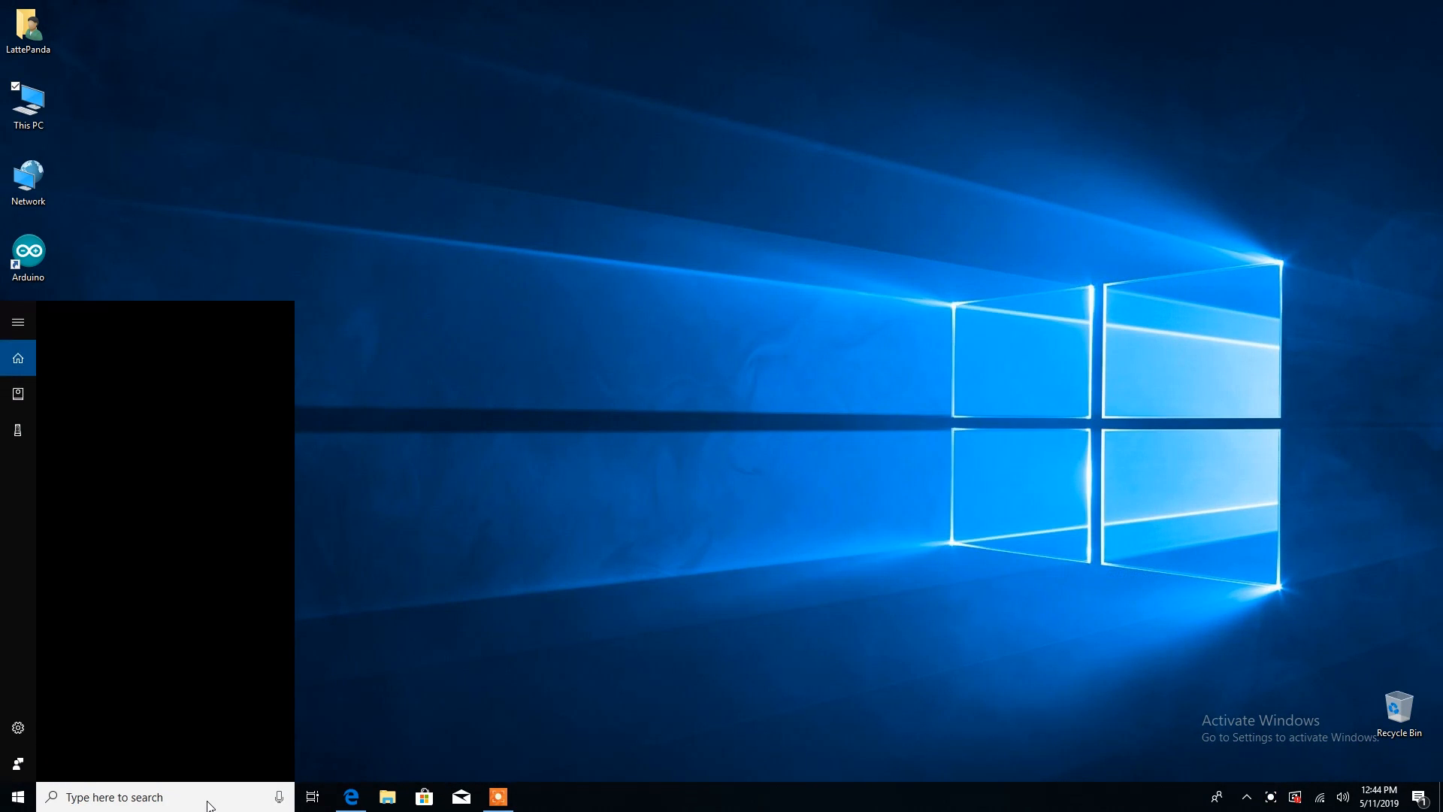
Launch dxdiag and review its Display, Sound 1 and Input tabs
text(dxdi)
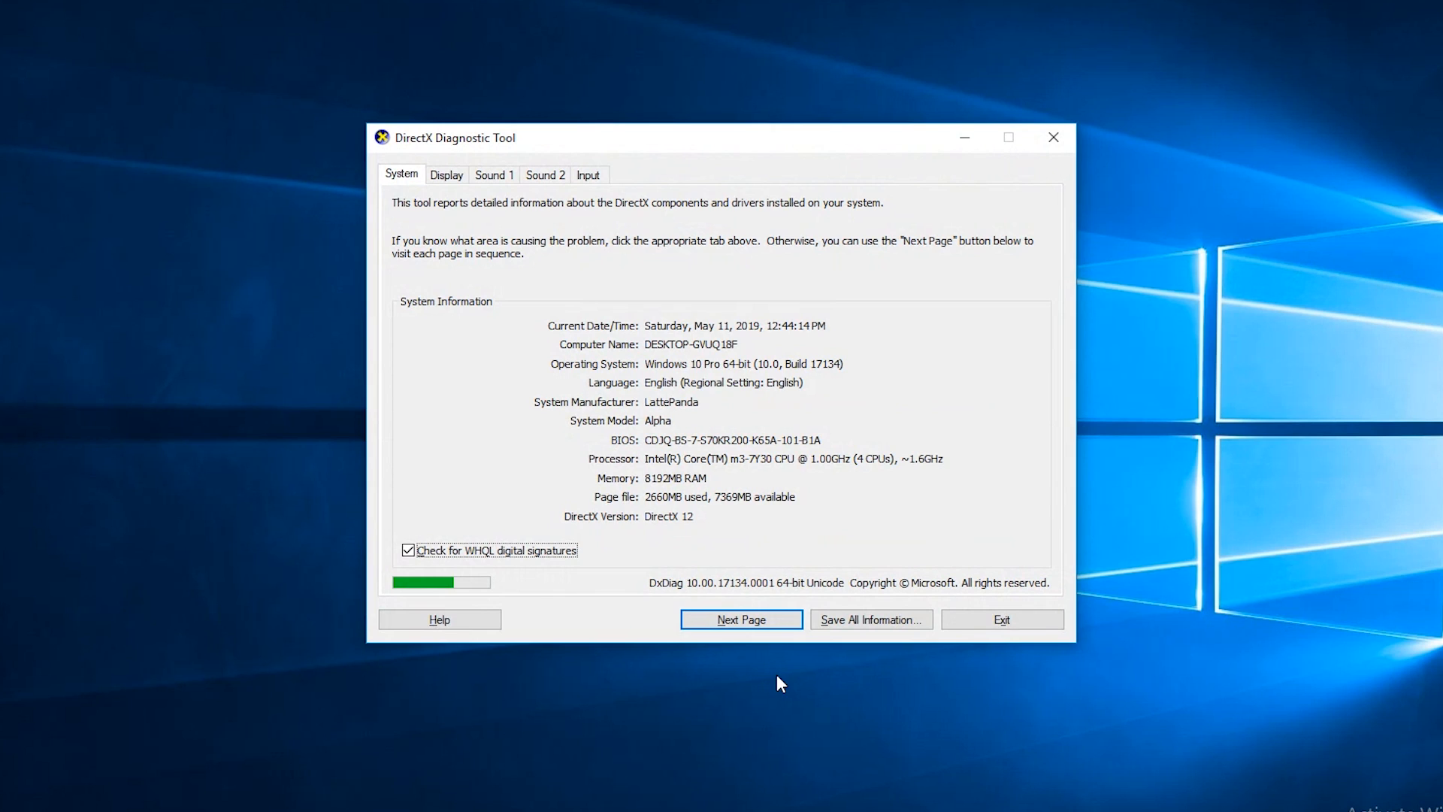
click(447, 173)
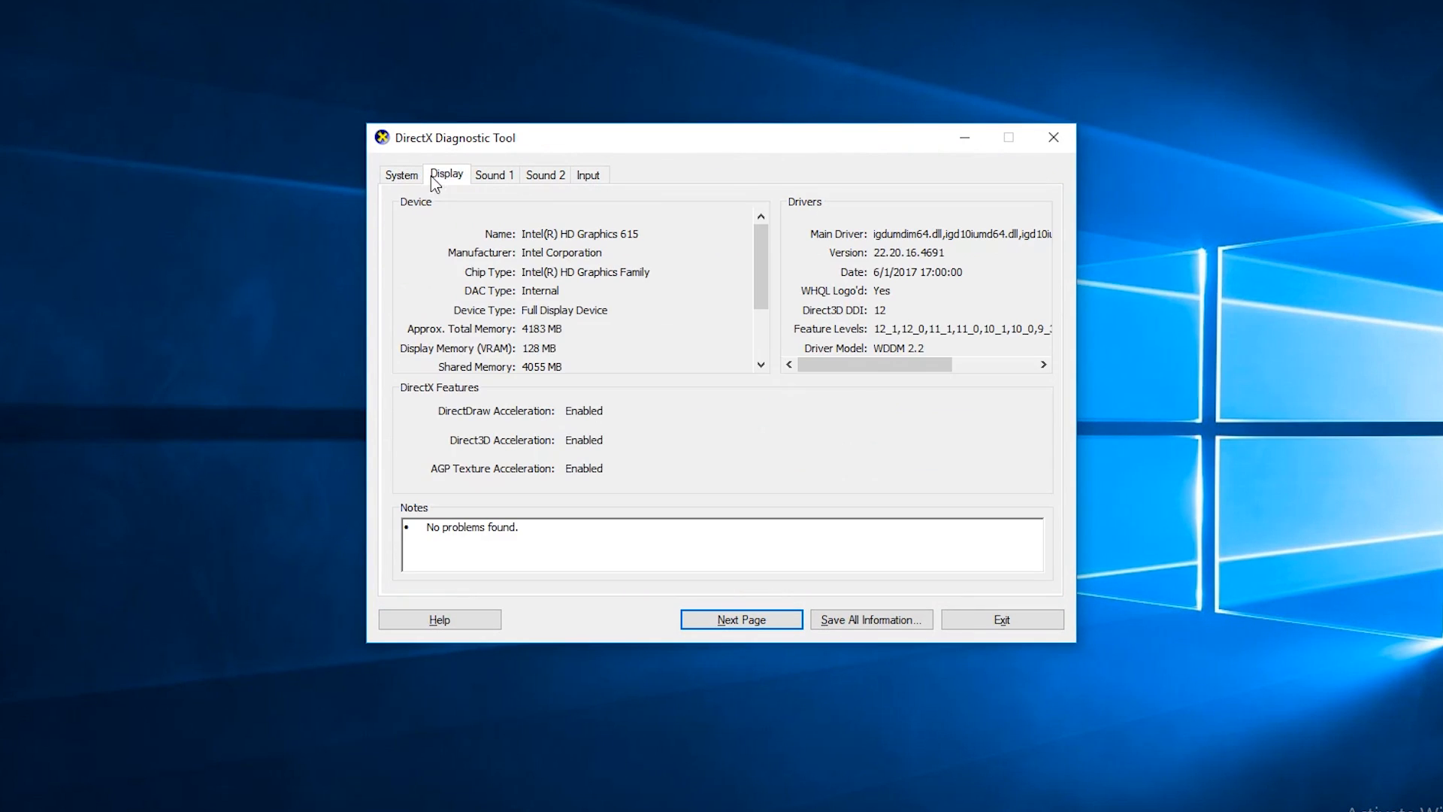
mouse_move(588, 261)
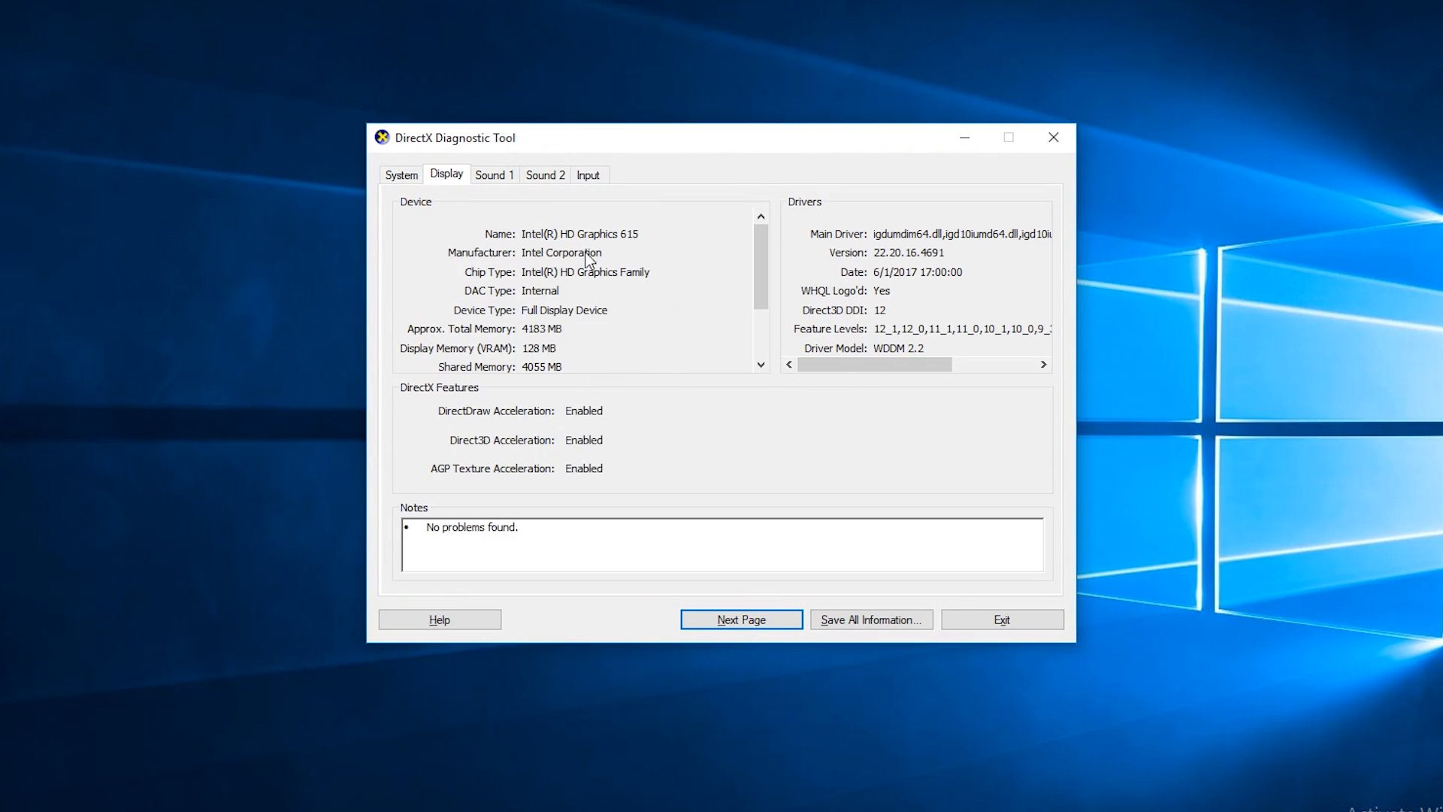
scroll(down, 3)
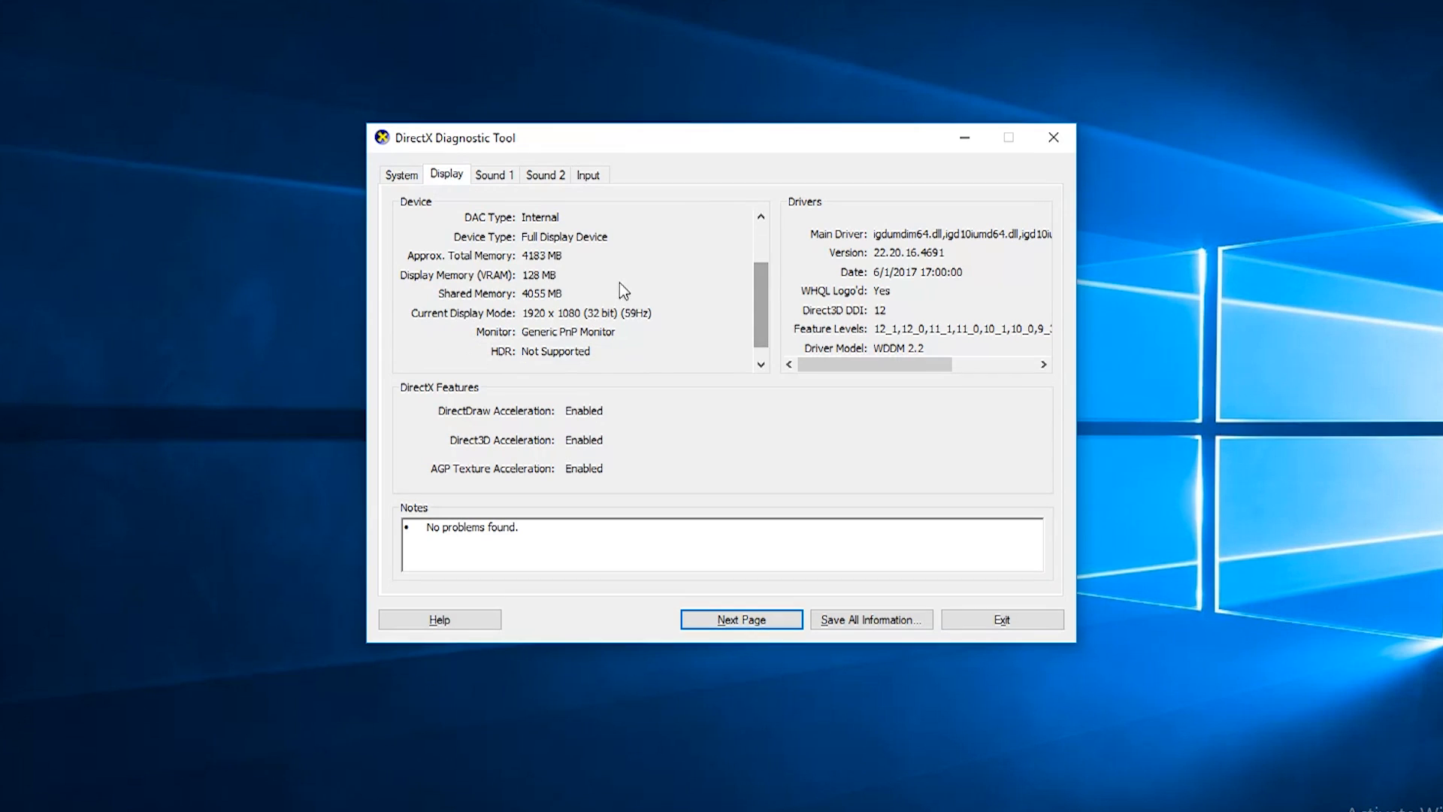
mouse_move(647, 348)
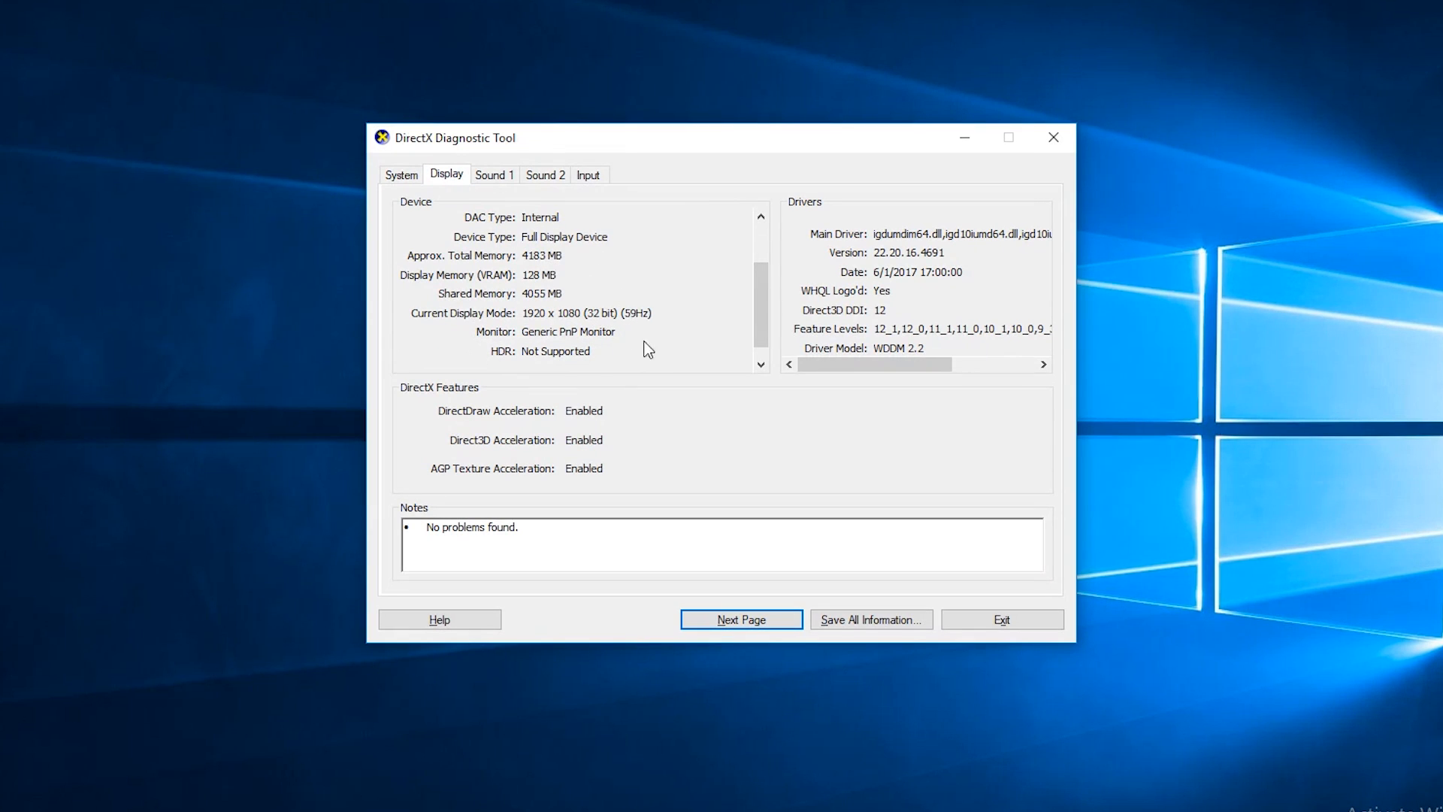
click(493, 175)
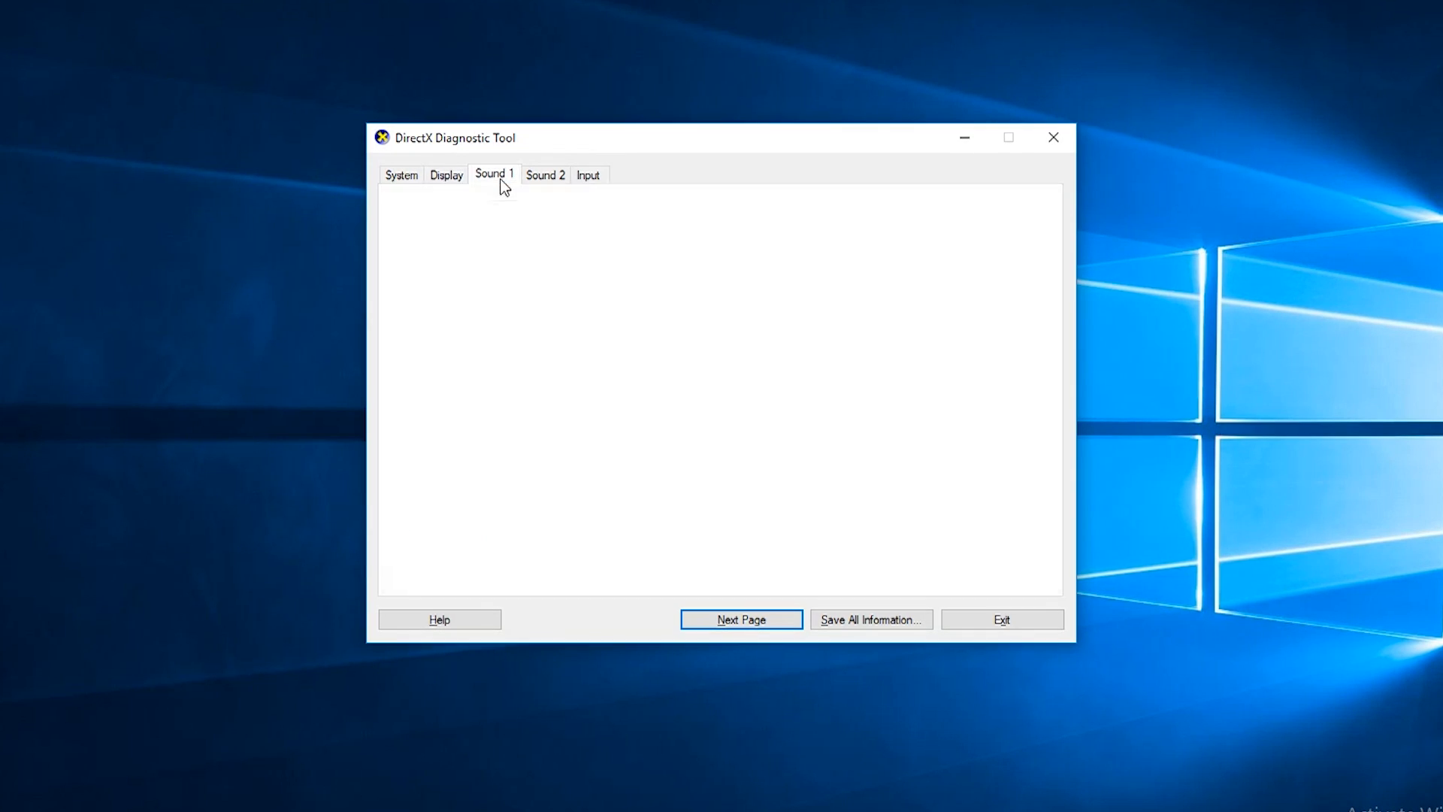
click(493, 175)
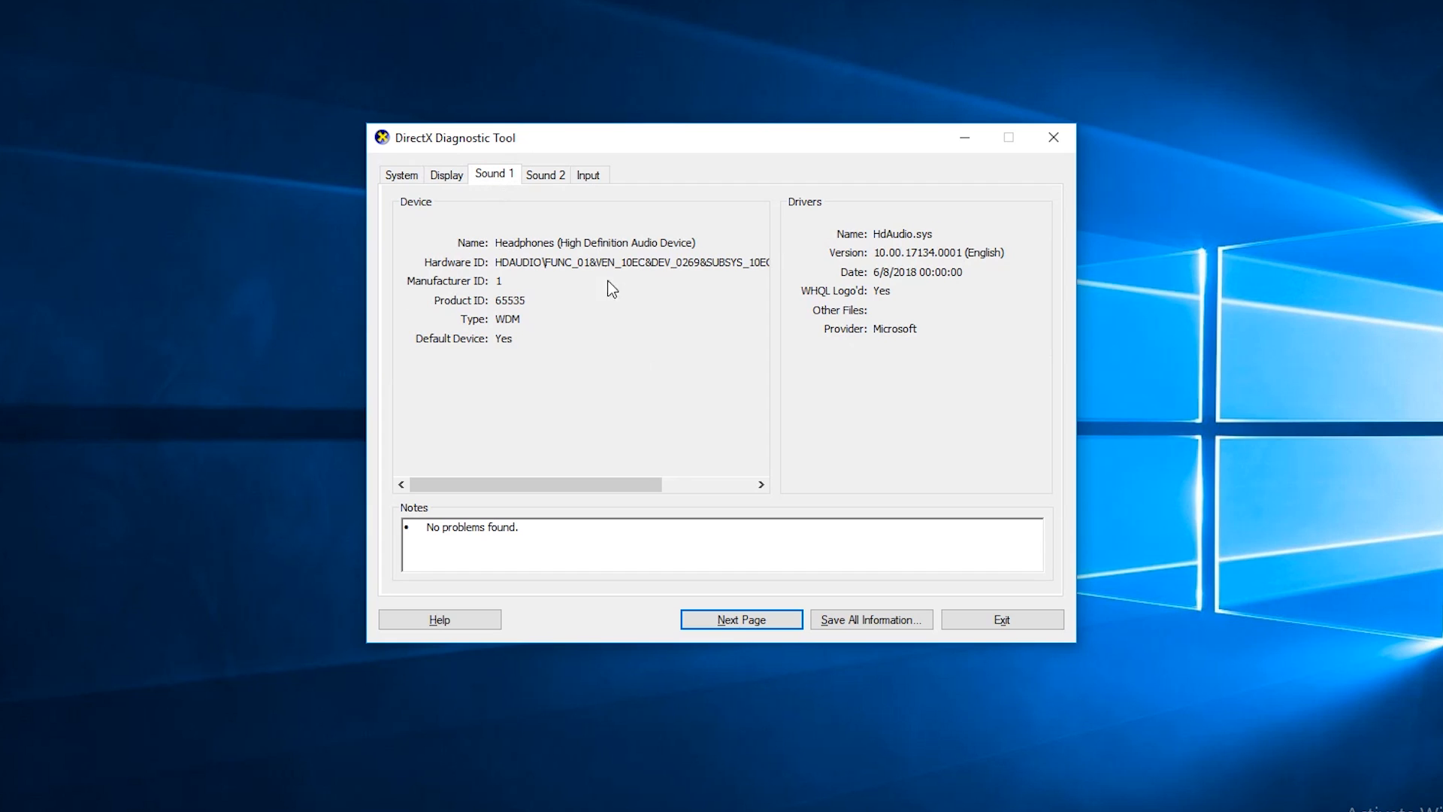
mouse_move(618, 267)
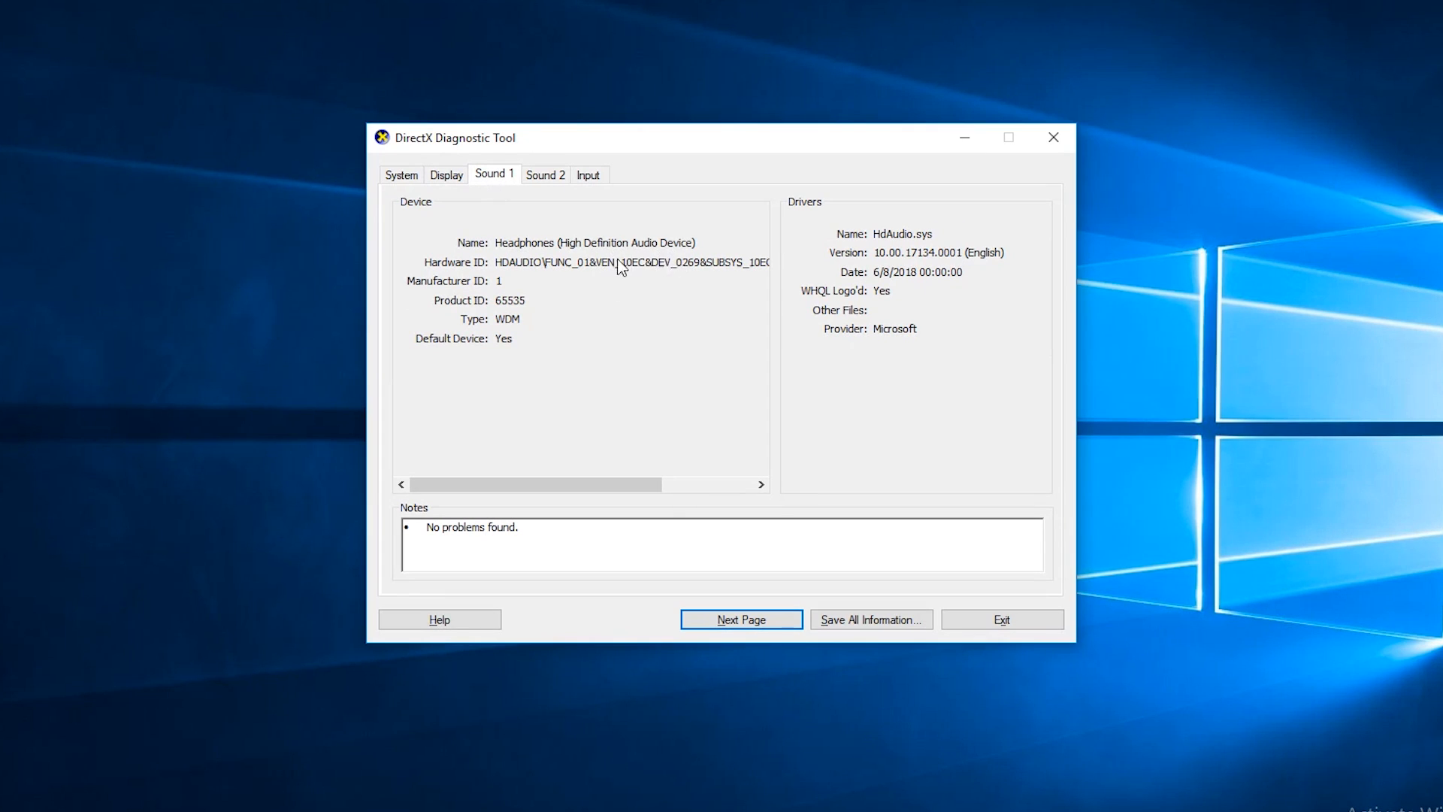
click(545, 173)
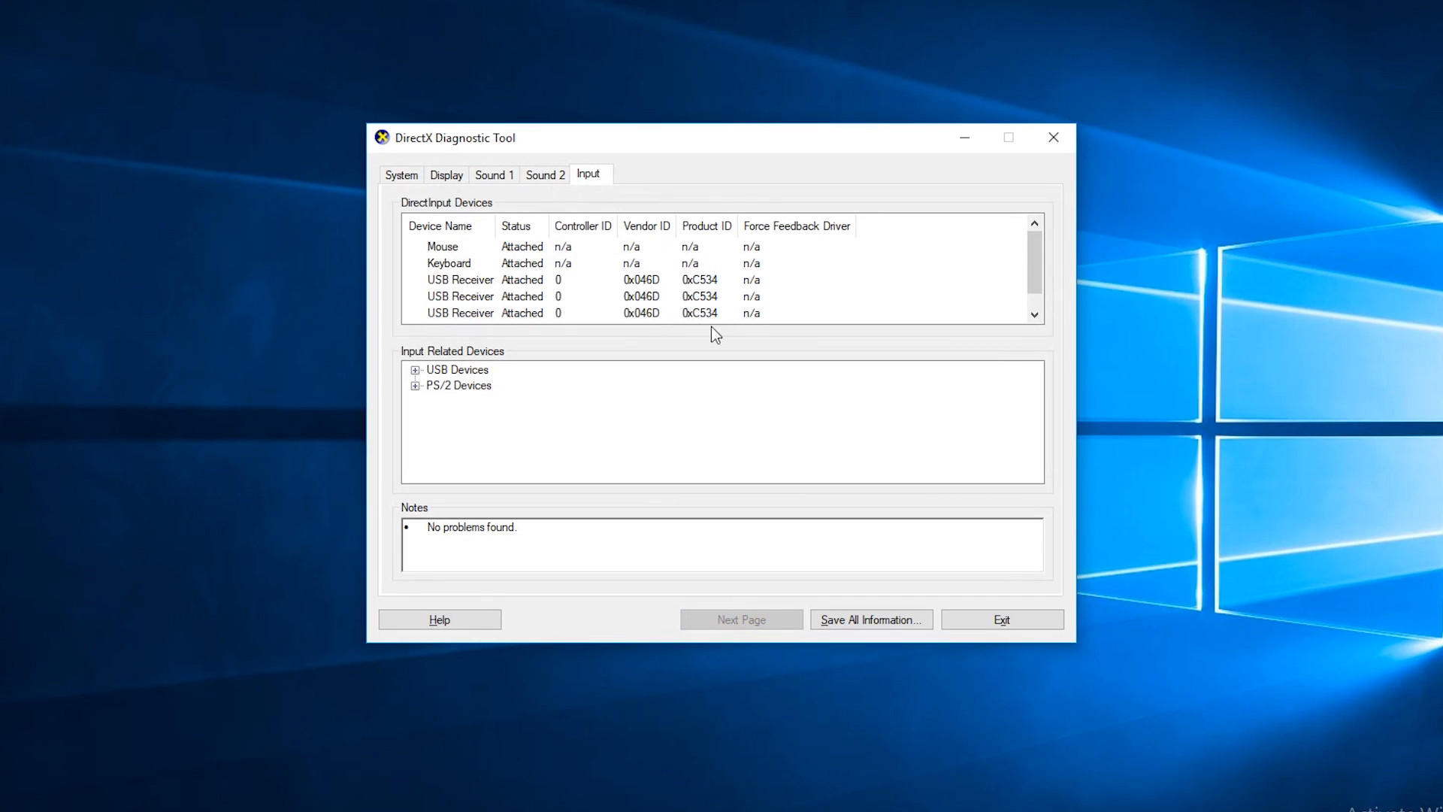
mouse_move(734, 432)
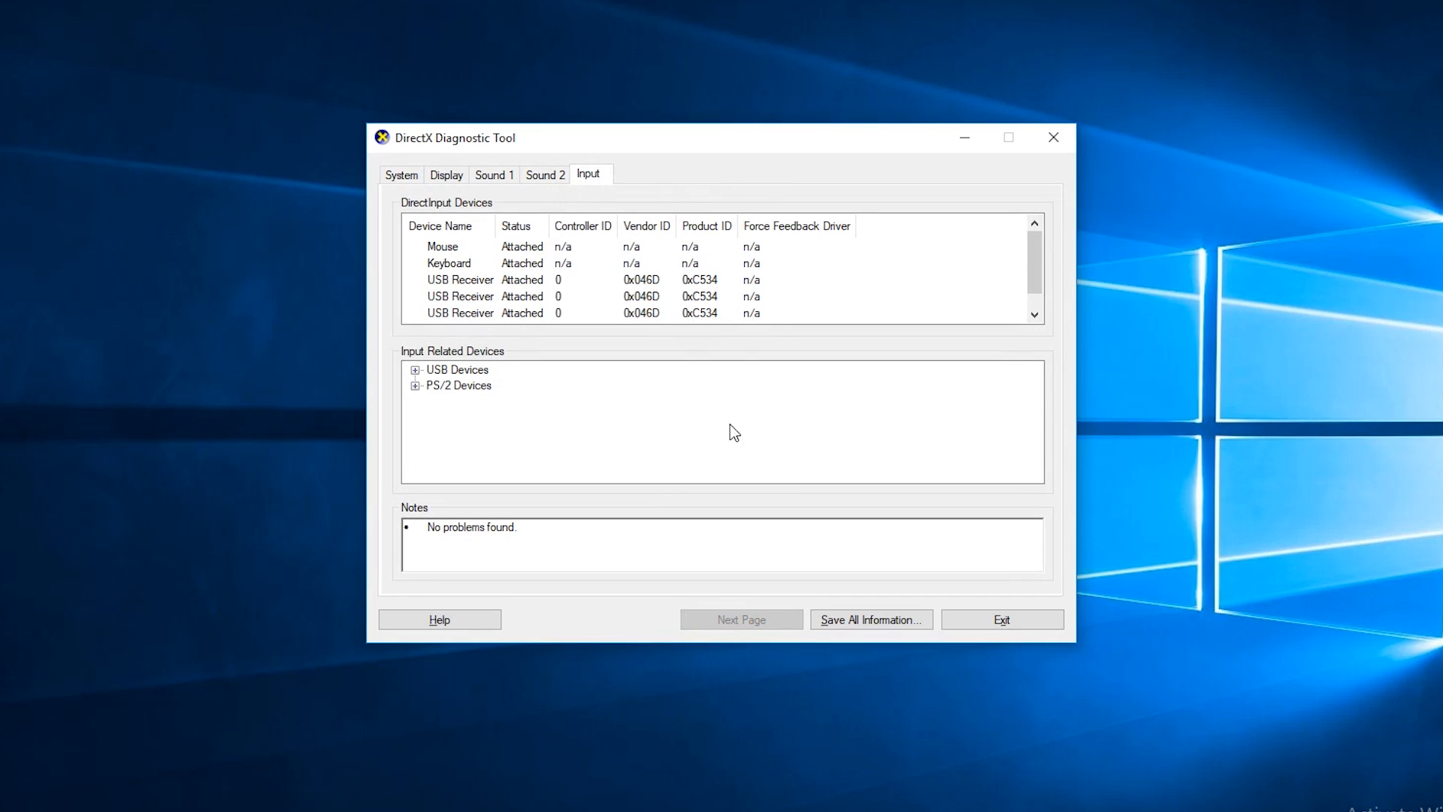